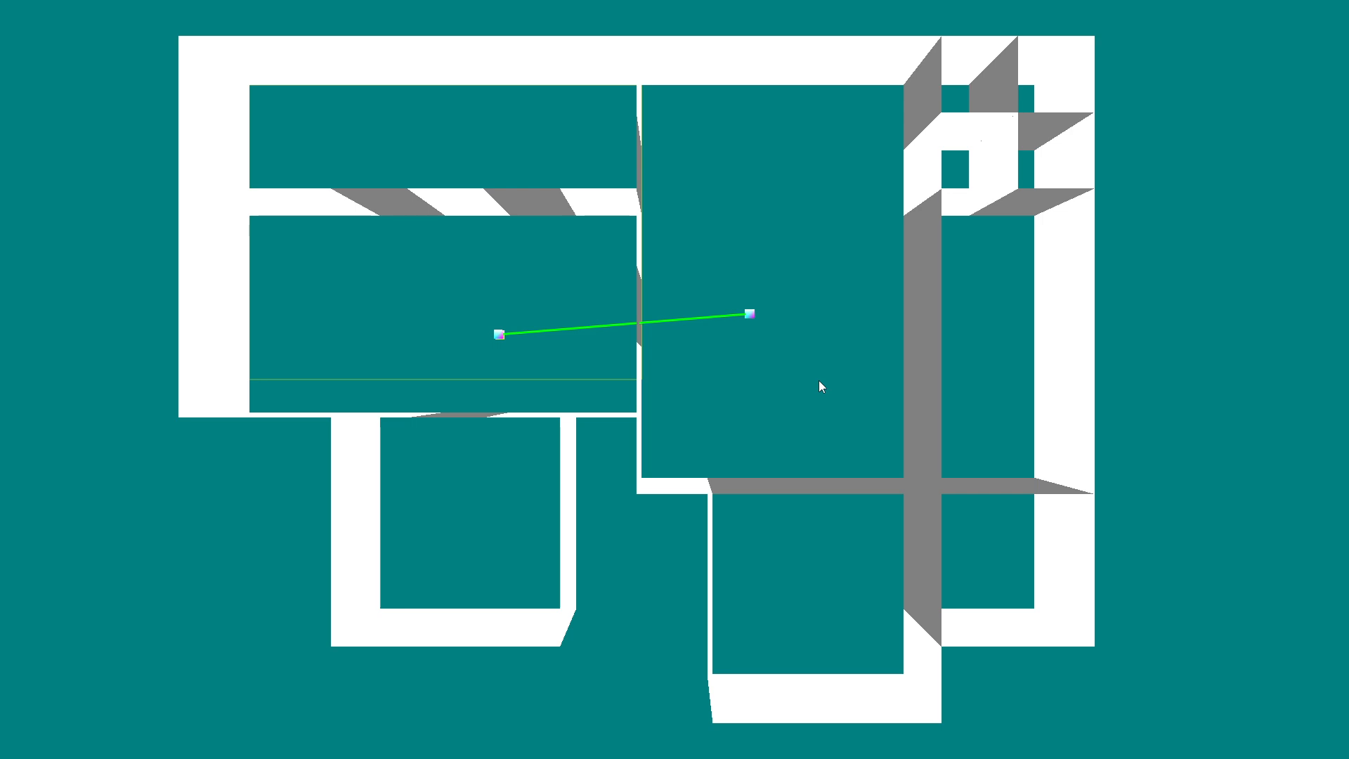
mouse_move(908, 370)
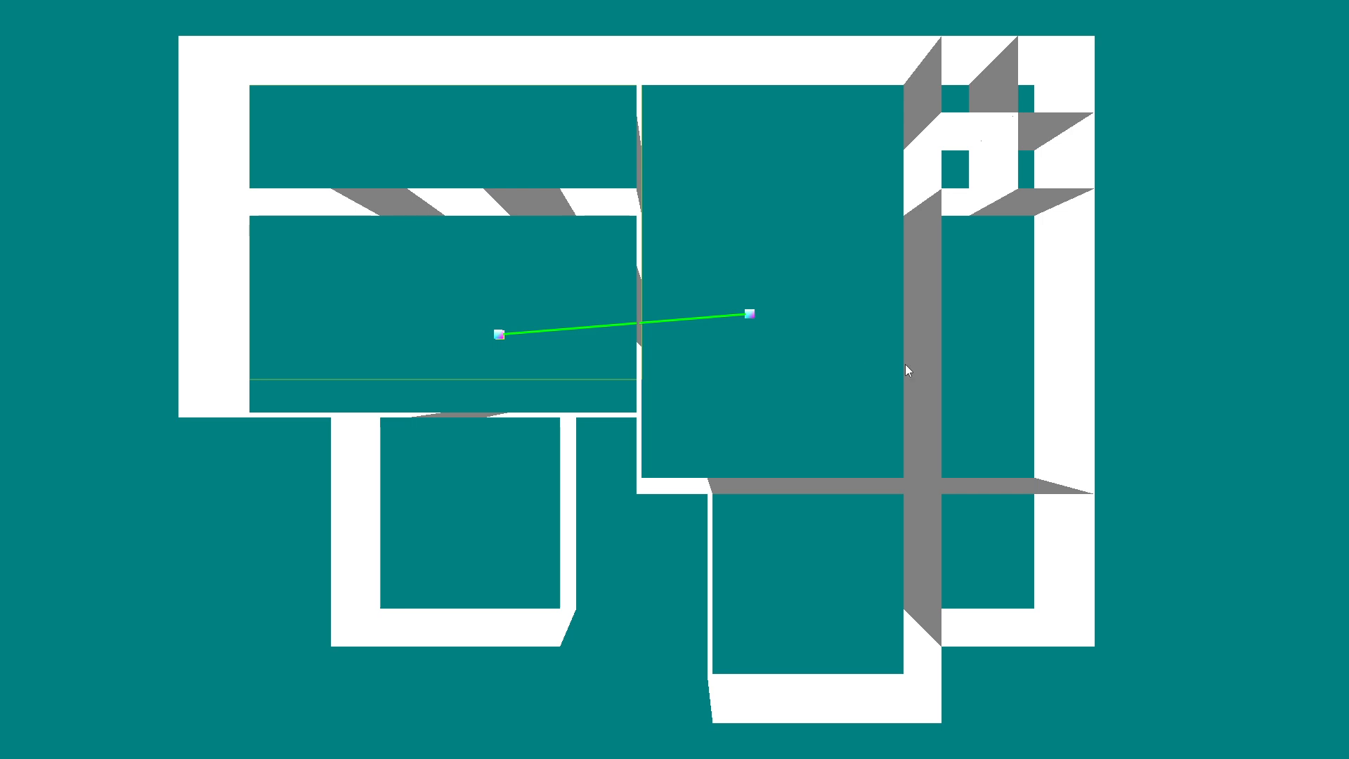
mouse_move(1137, 359)
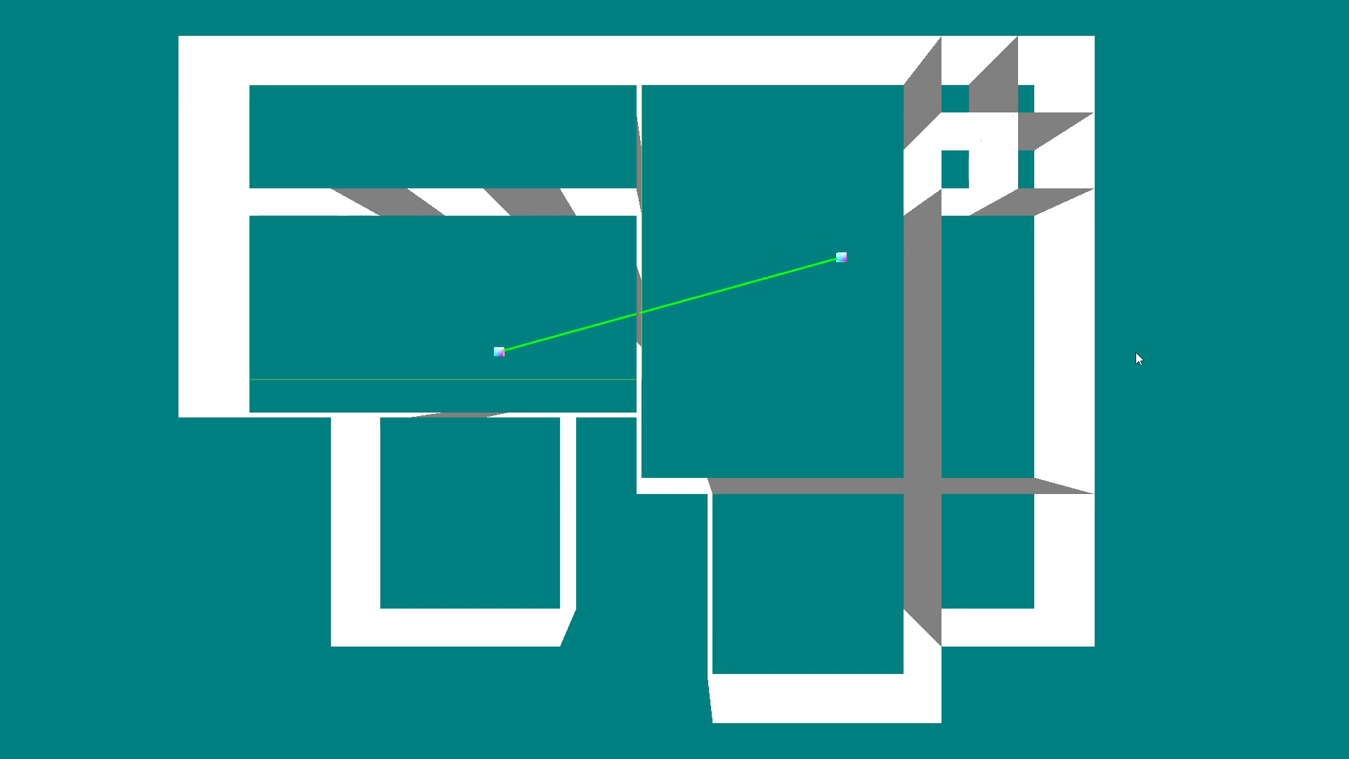
mouse_move(492, 163)
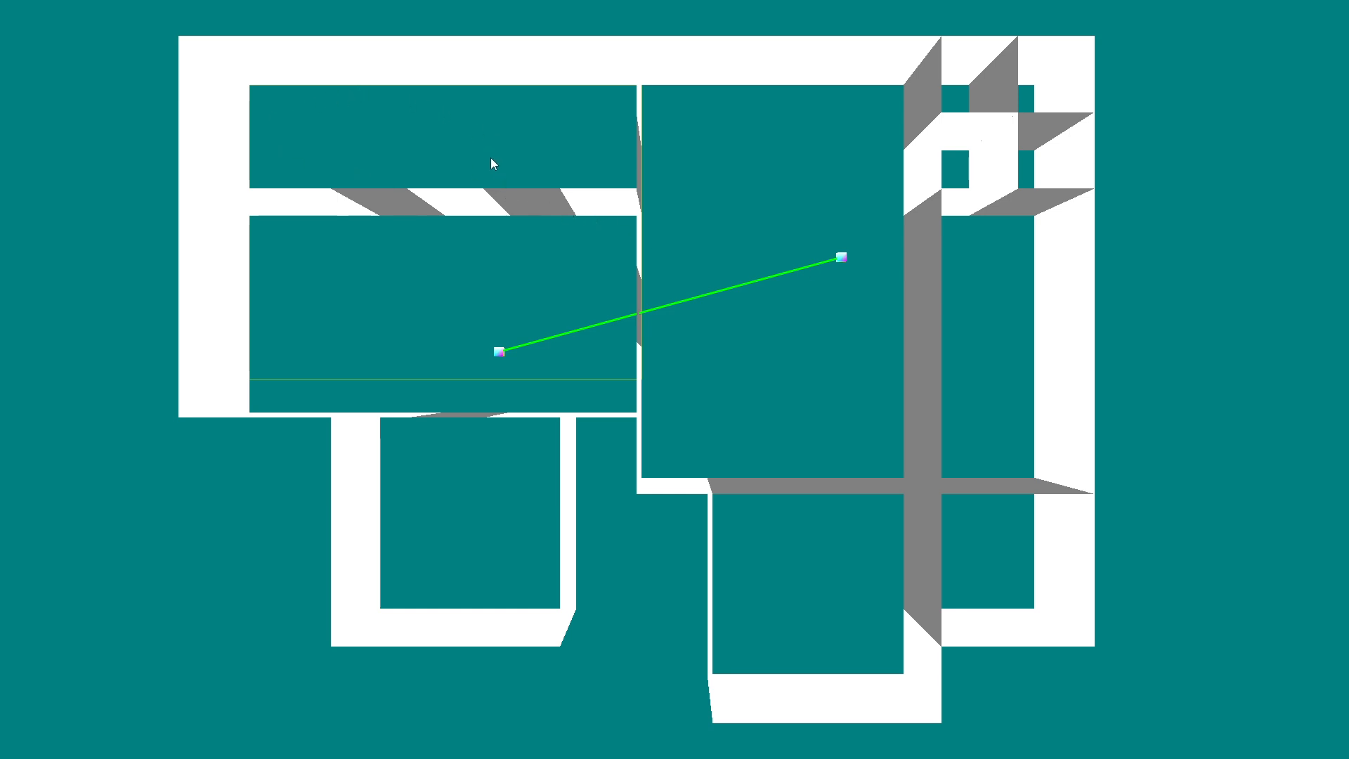
mouse_move(627, 157)
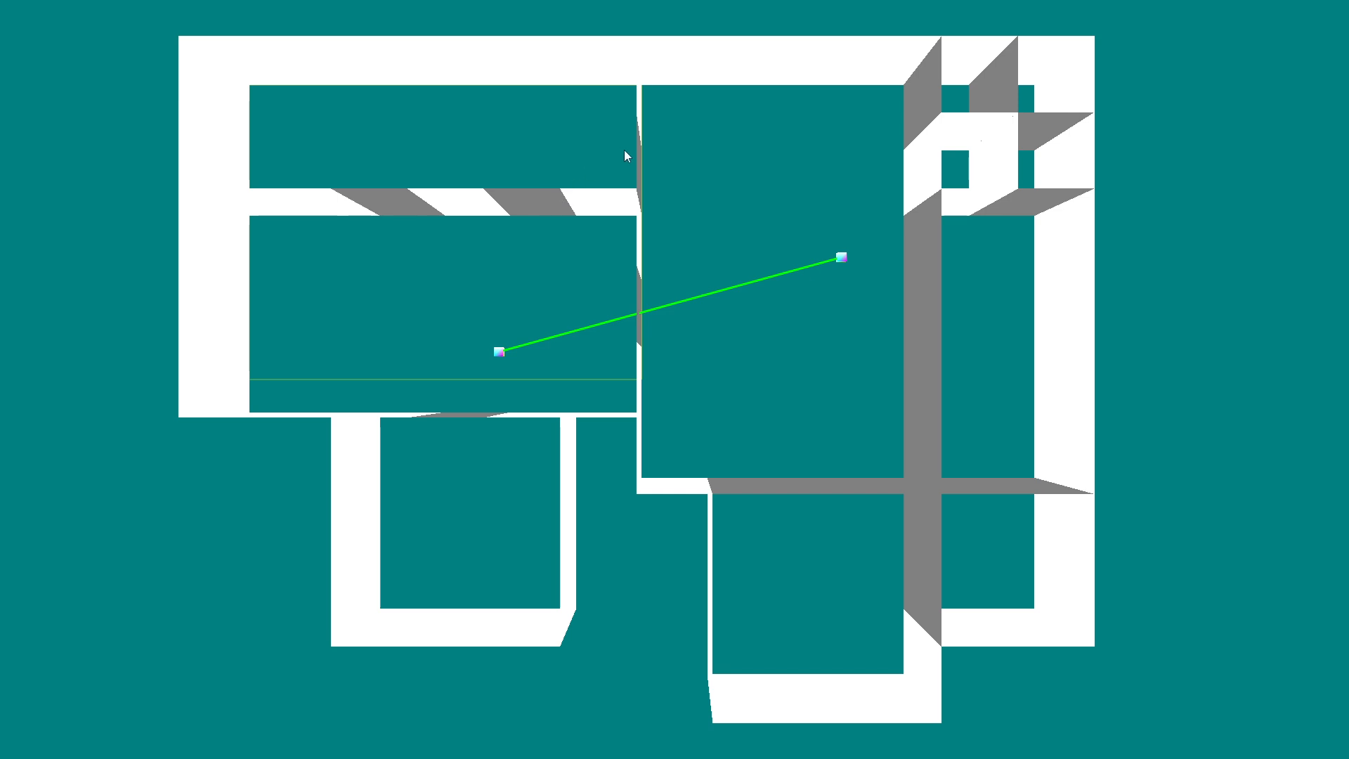
mouse_move(452, 449)
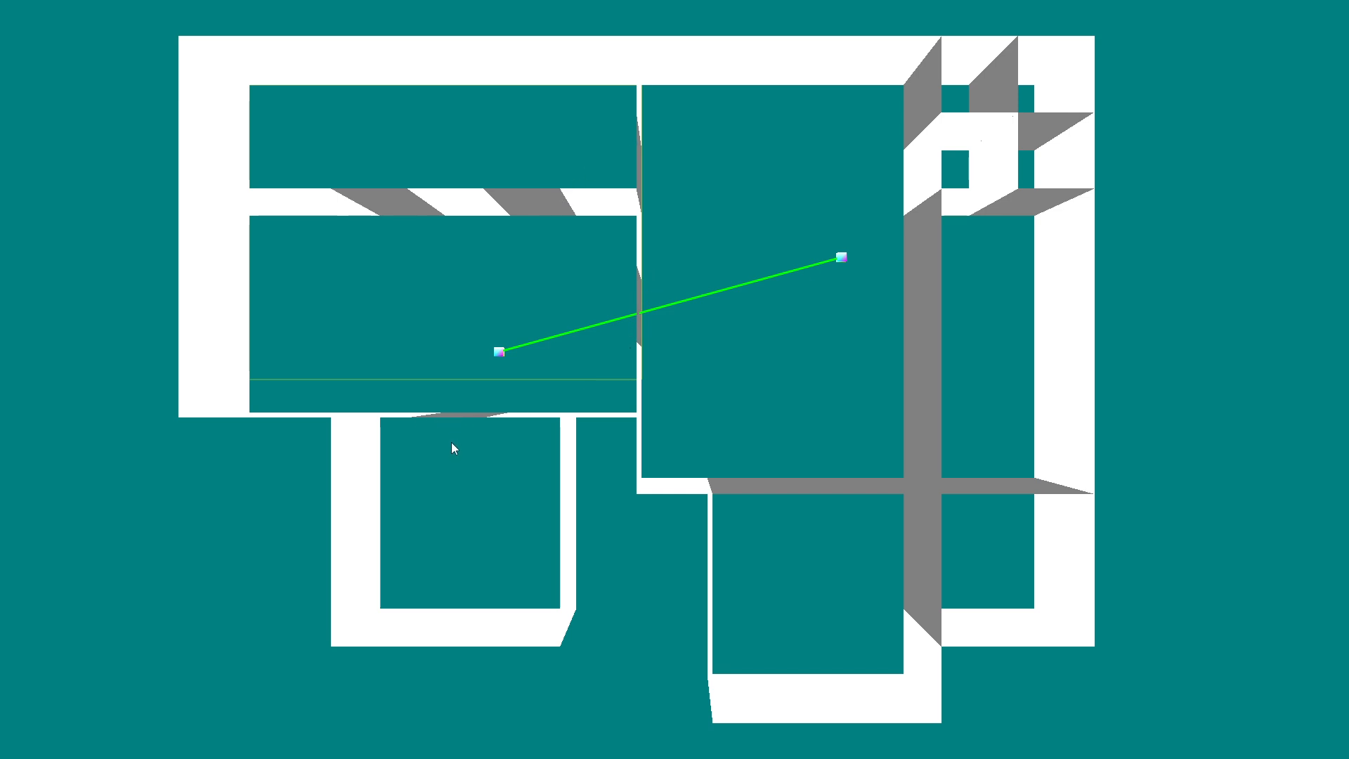
mouse_move(457, 440)
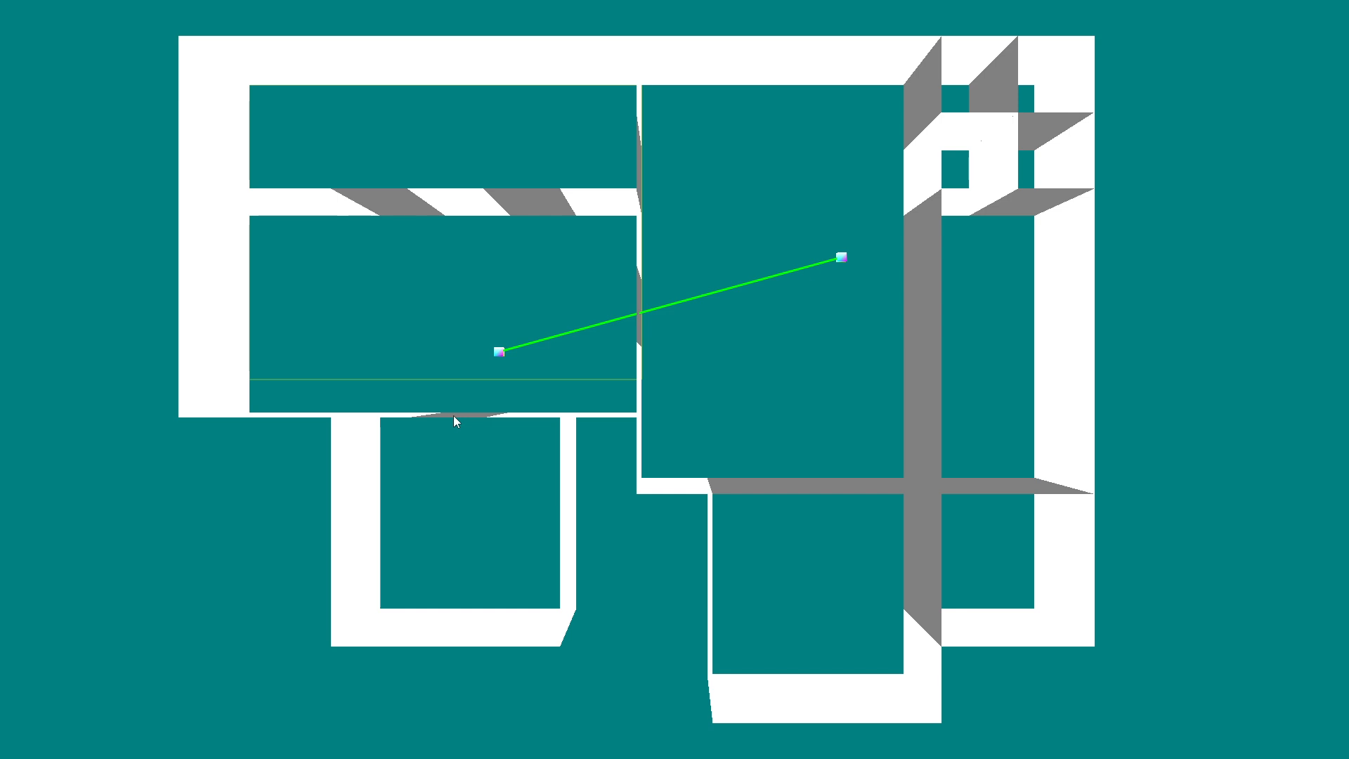
mouse_move(899, 299)
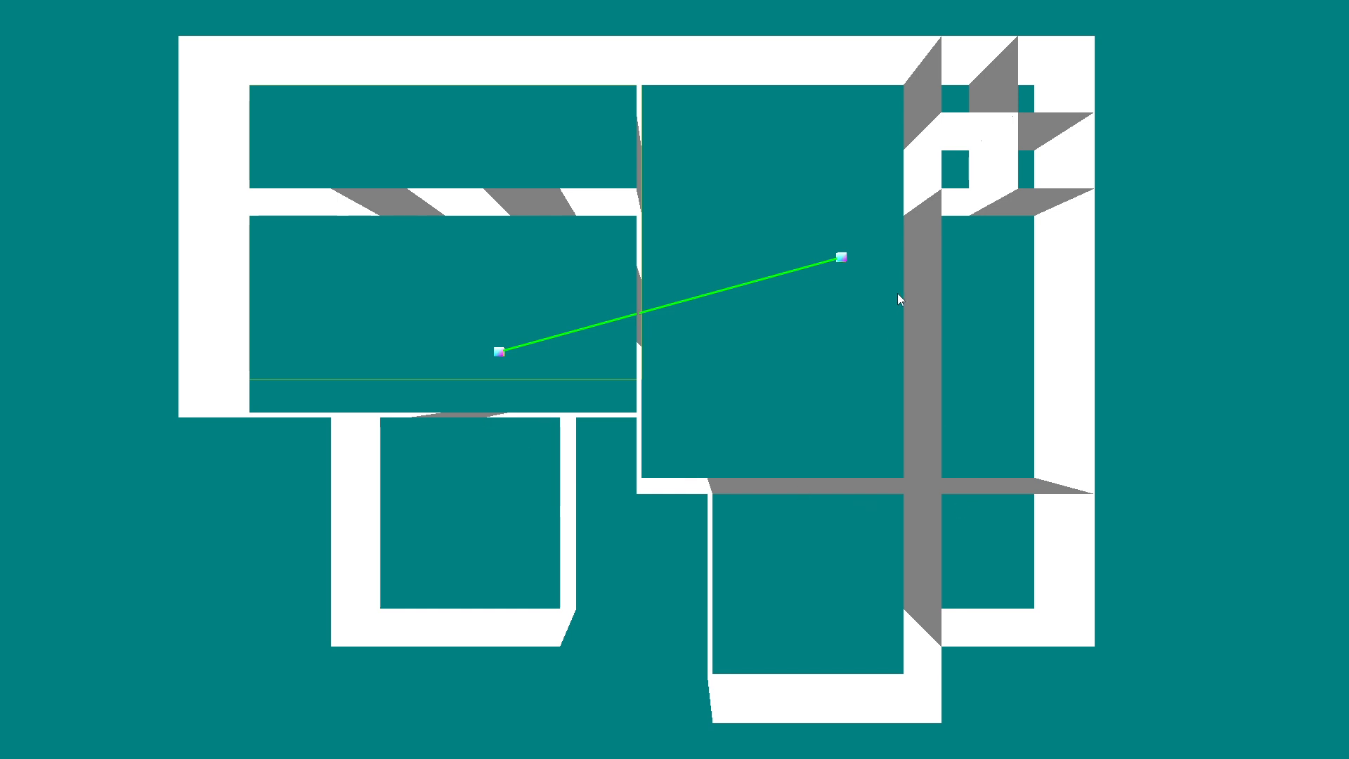
mouse_move(1043, 160)
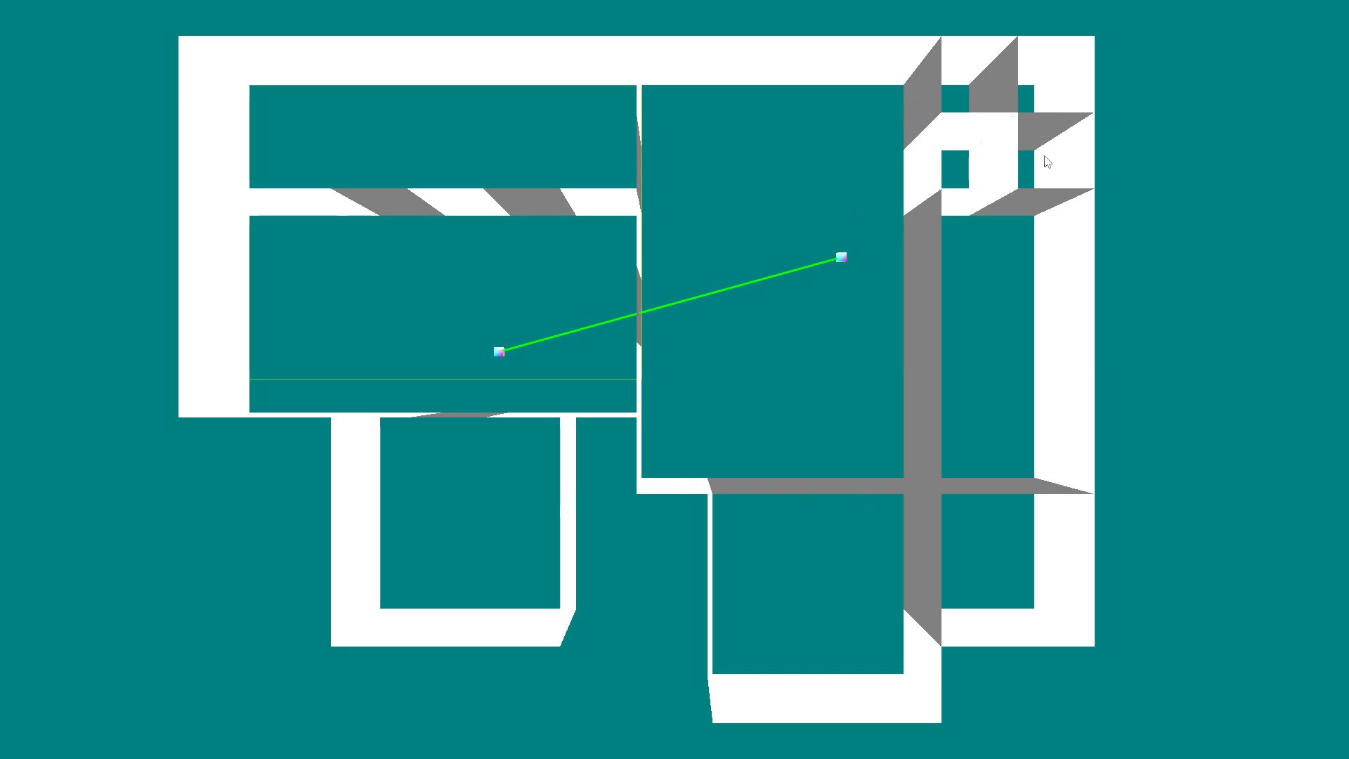
mouse_move(926, 503)
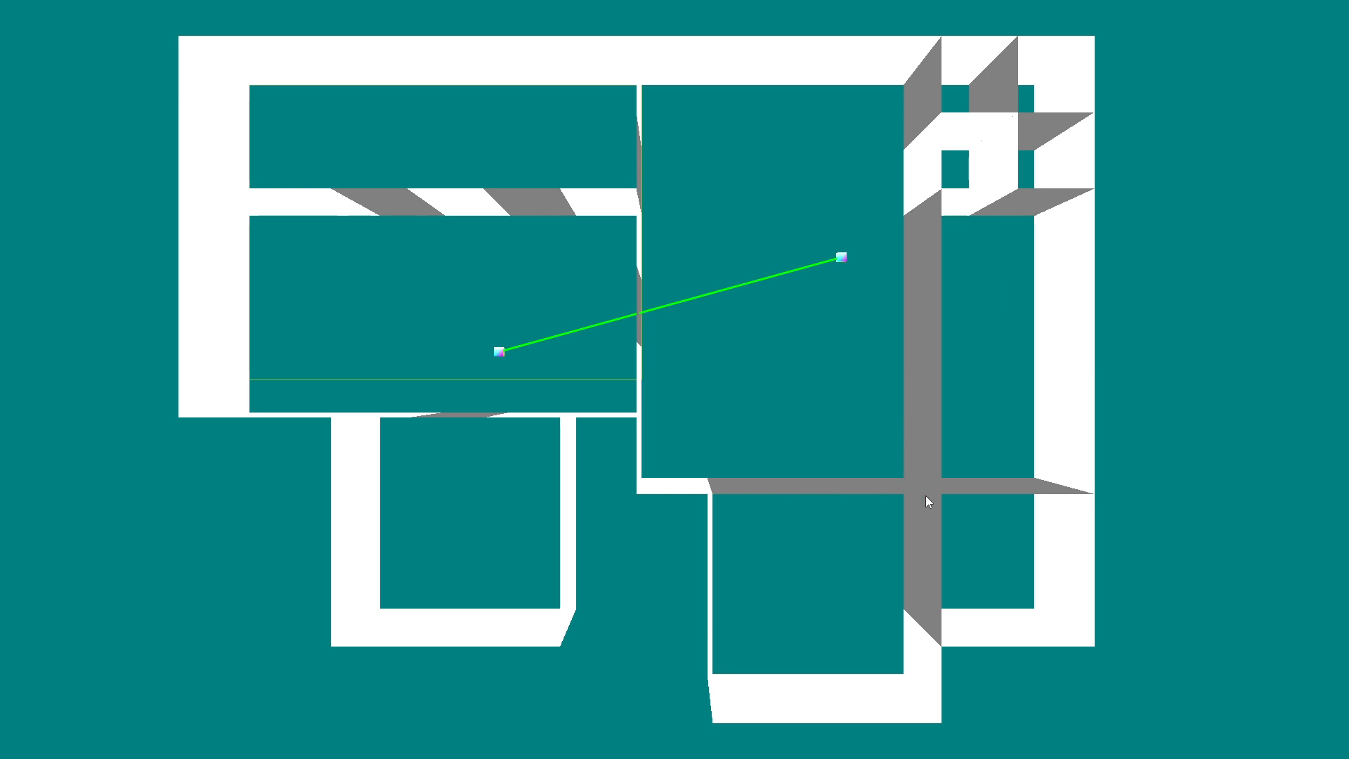
mouse_move(416, 275)
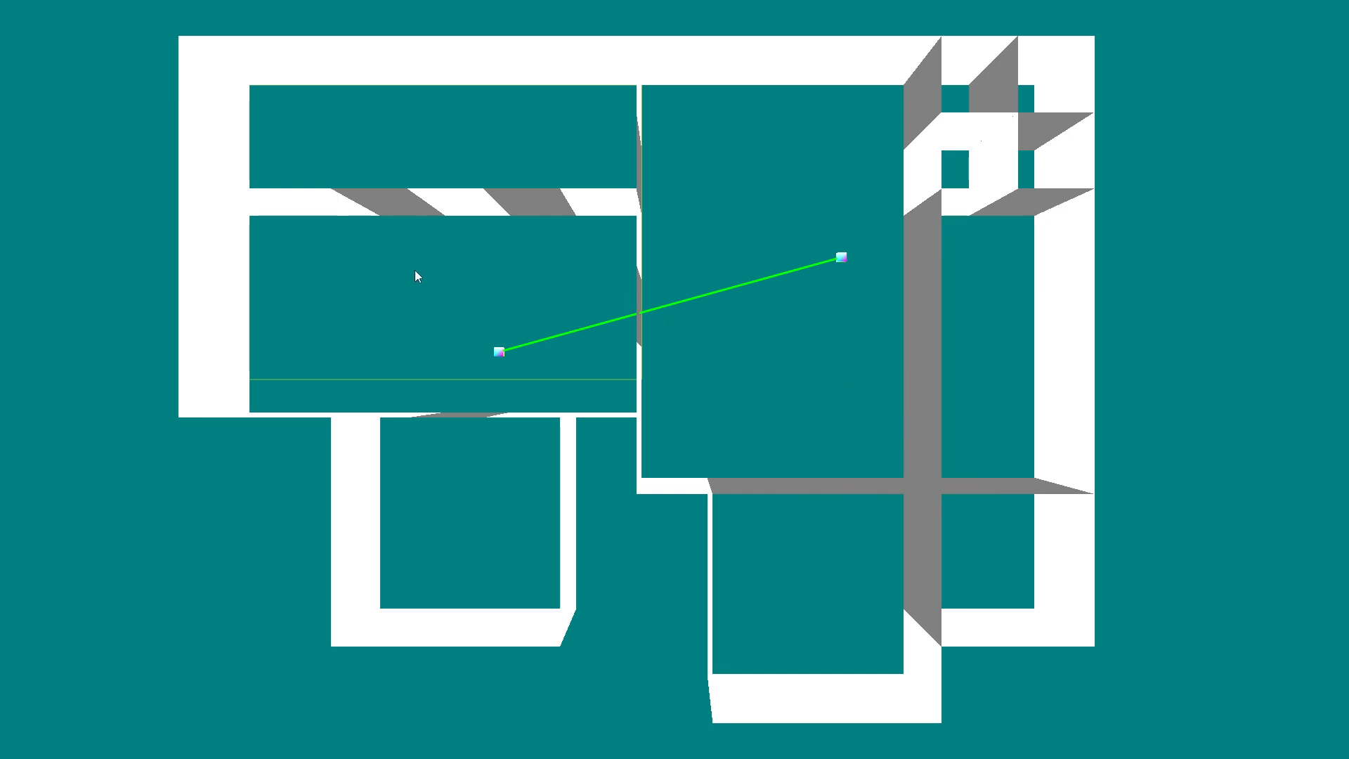
mouse_move(397, 299)
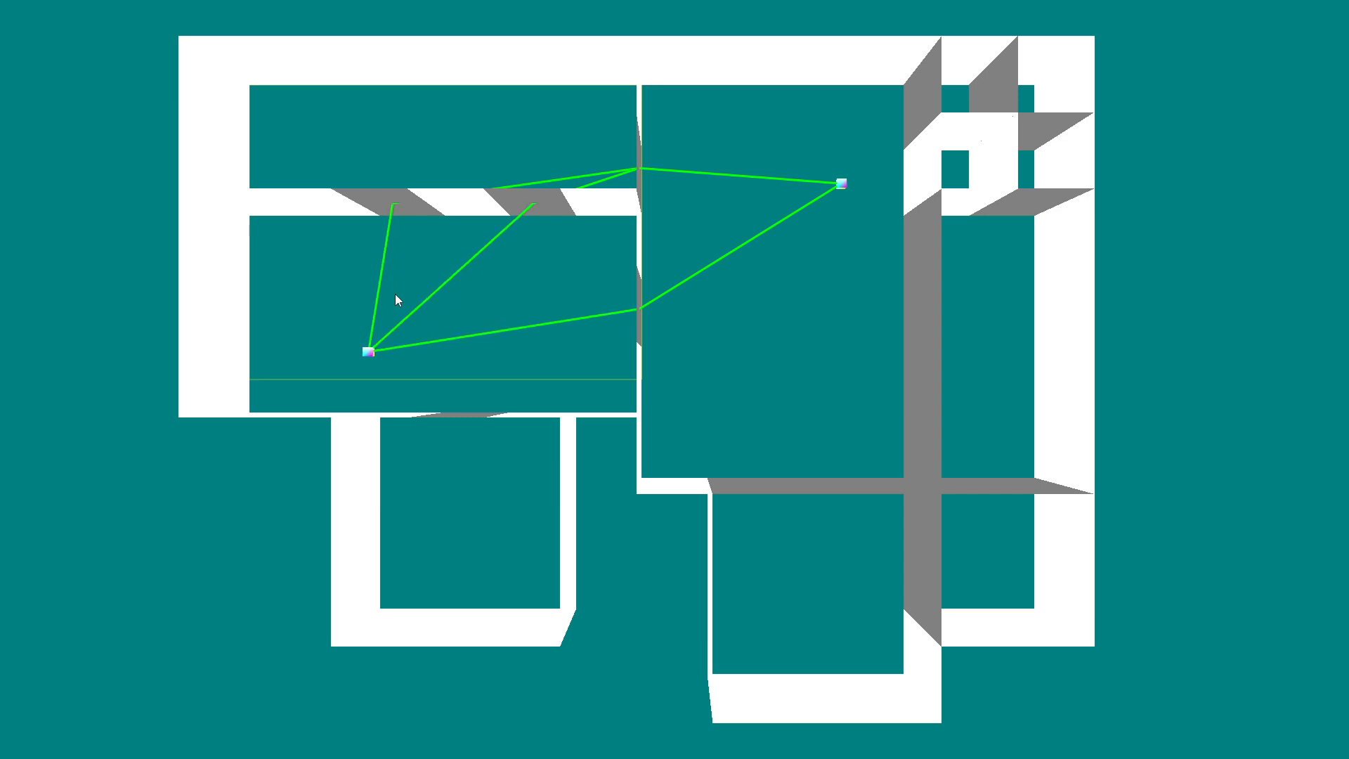
mouse_move(631, 474)
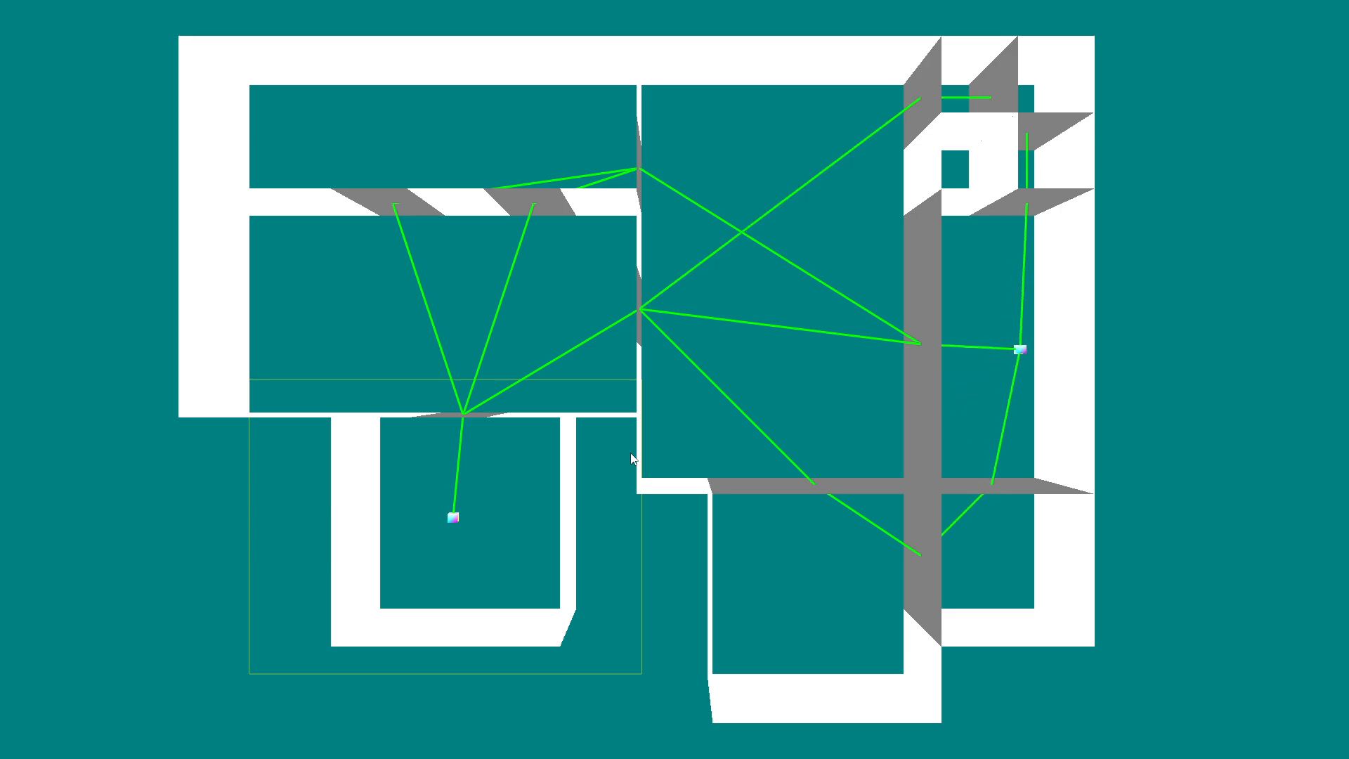
mouse_move(470, 469)
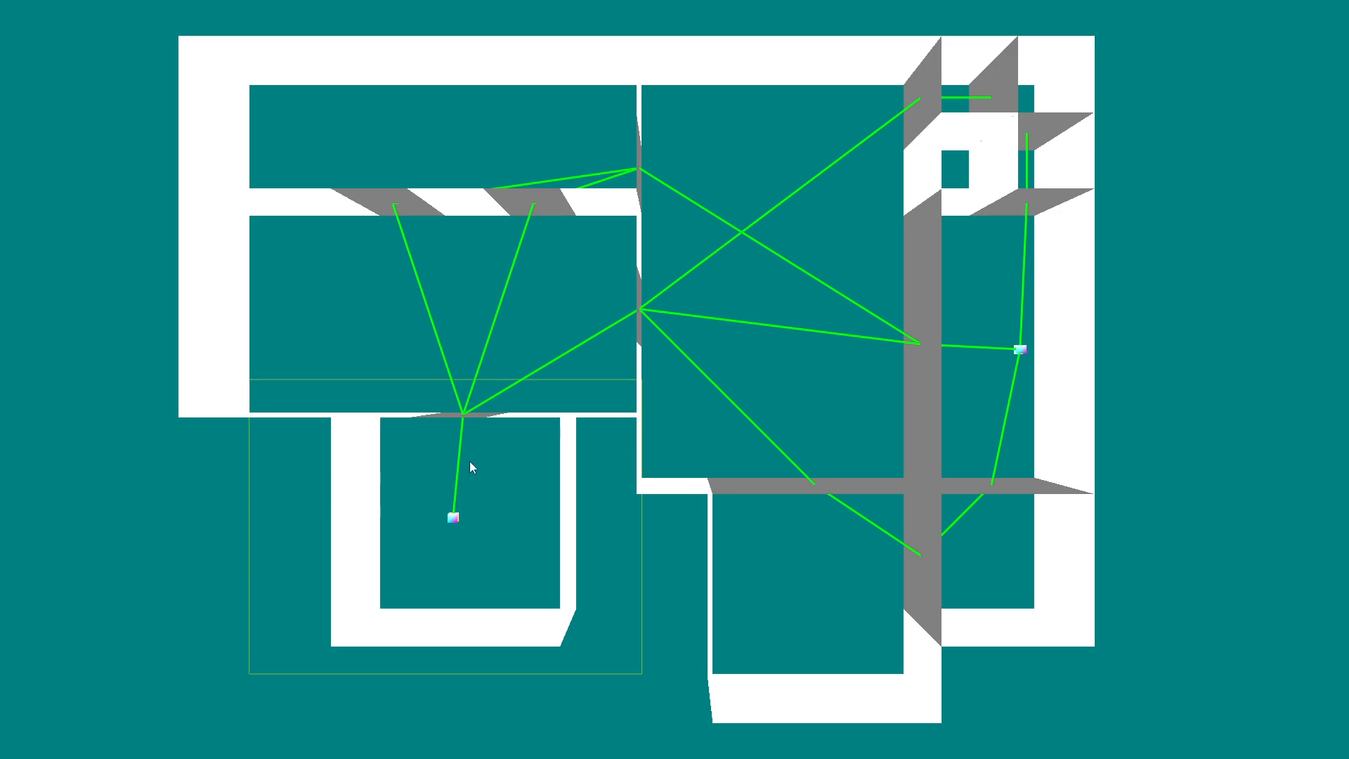
mouse_move(1015, 373)
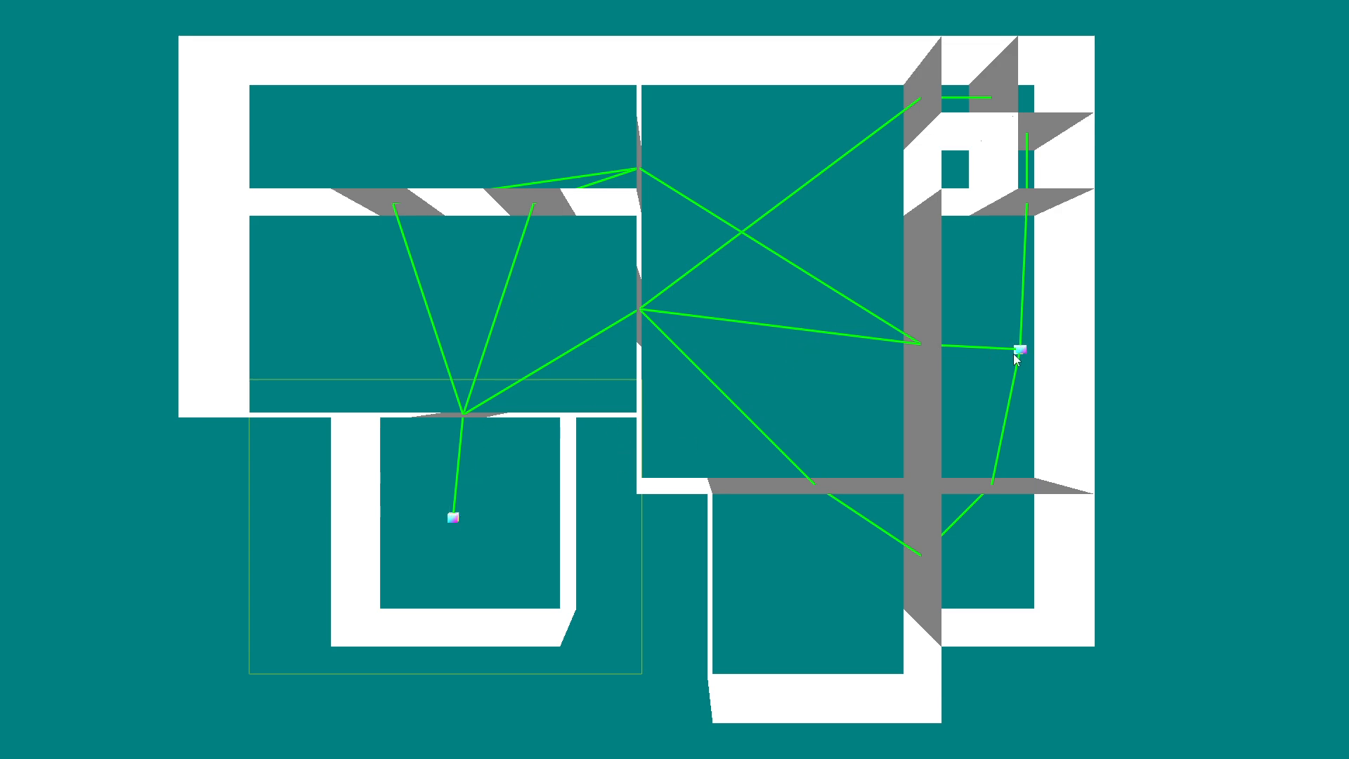
mouse_move(598, 236)
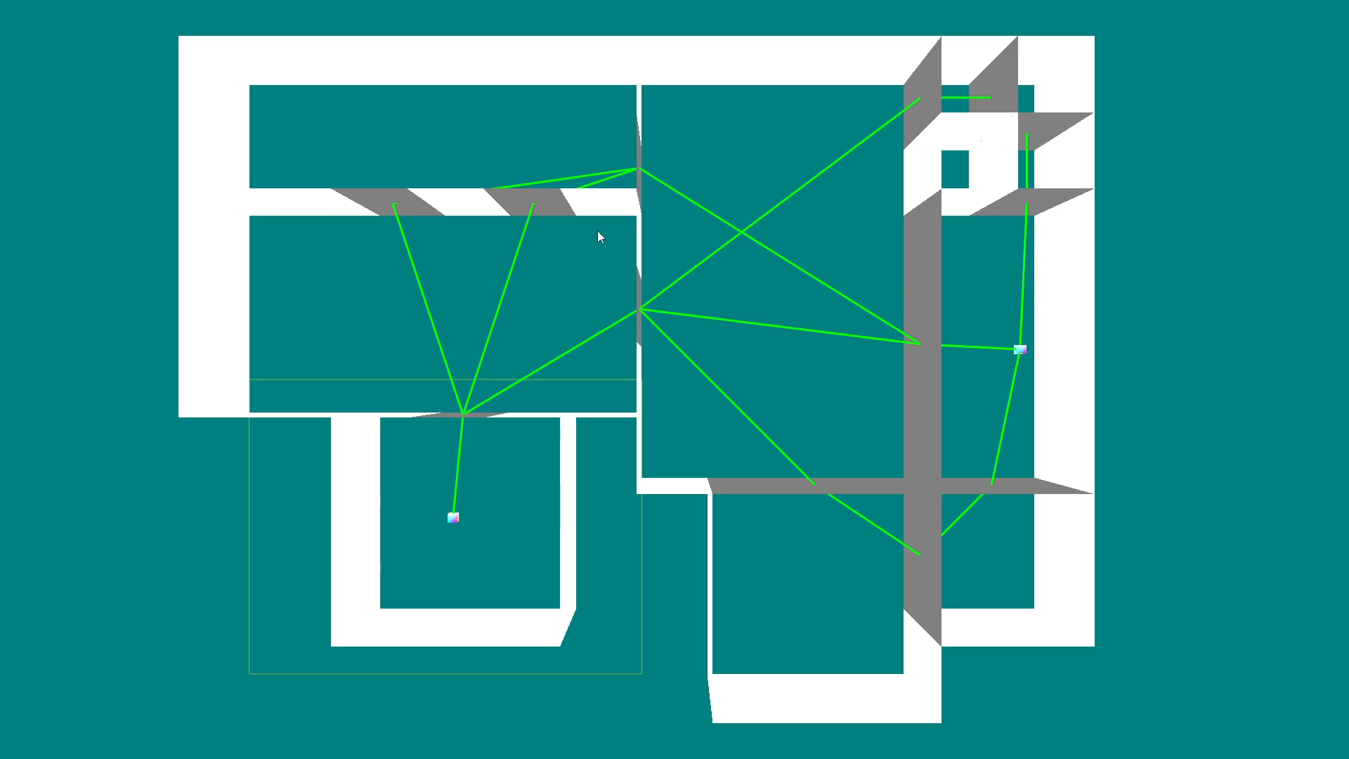
mouse_move(393, 218)
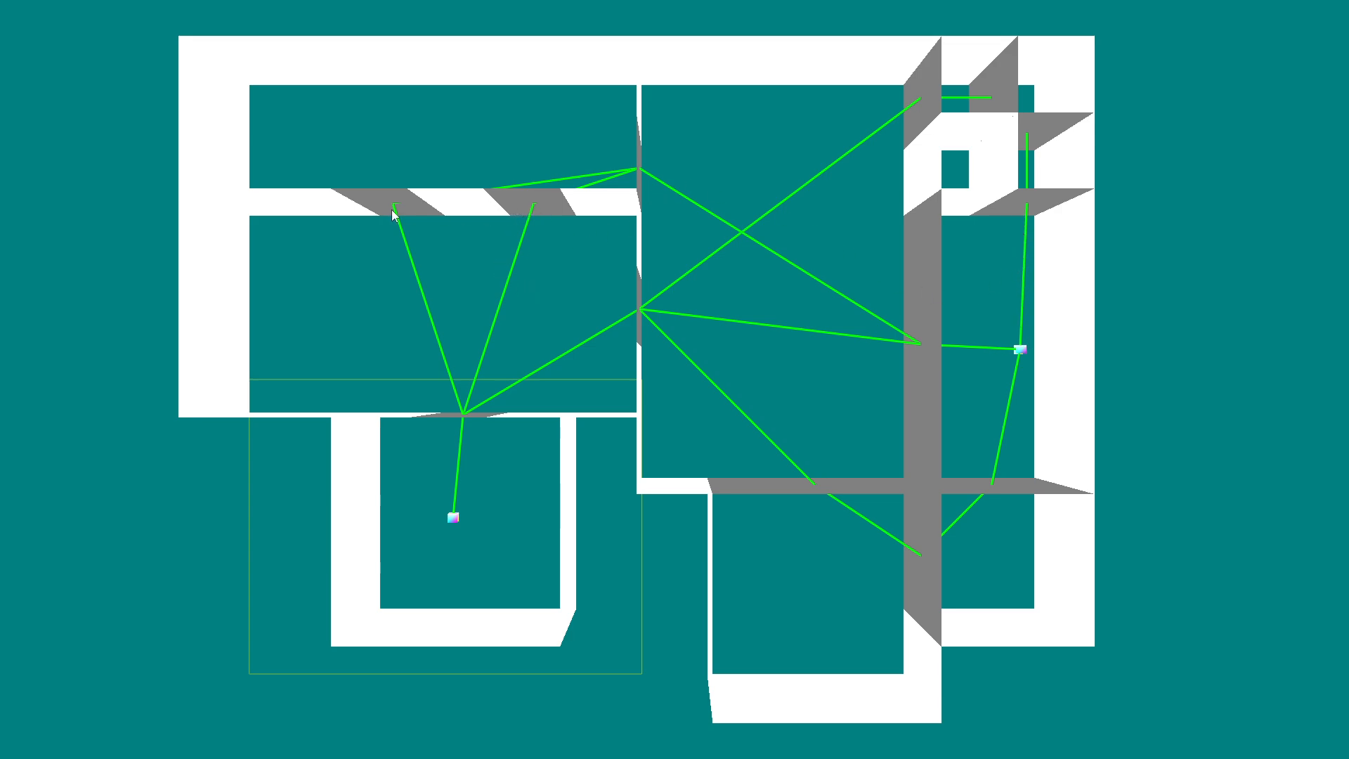
mouse_move(639, 137)
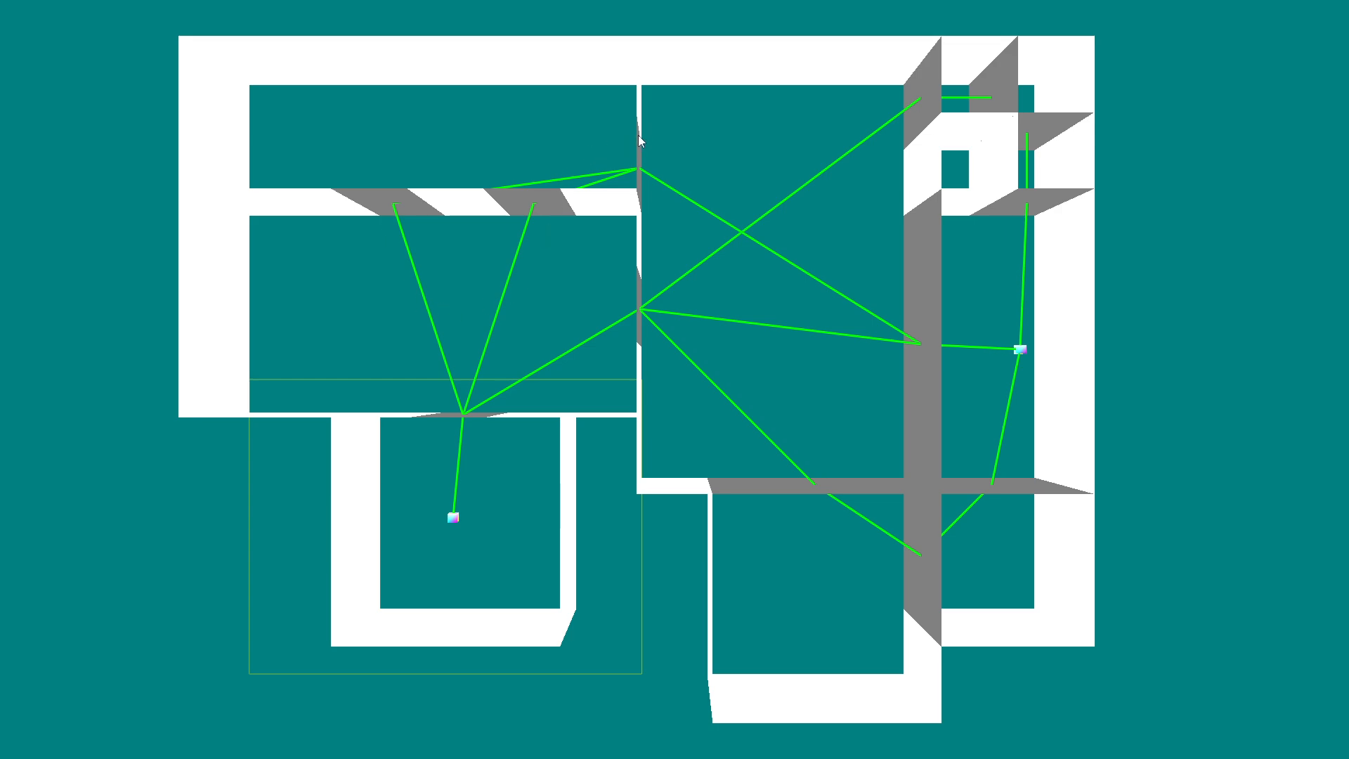
mouse_move(908, 360)
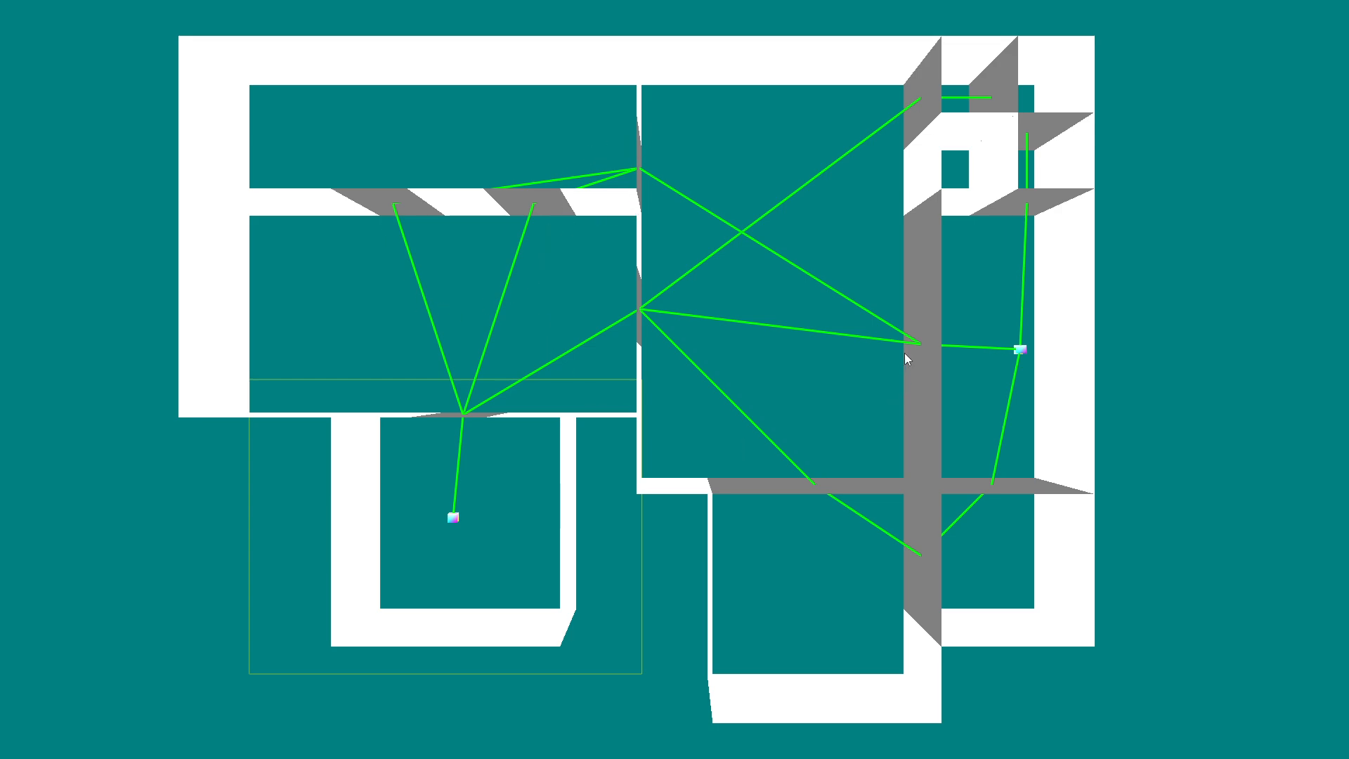
mouse_move(1029, 510)
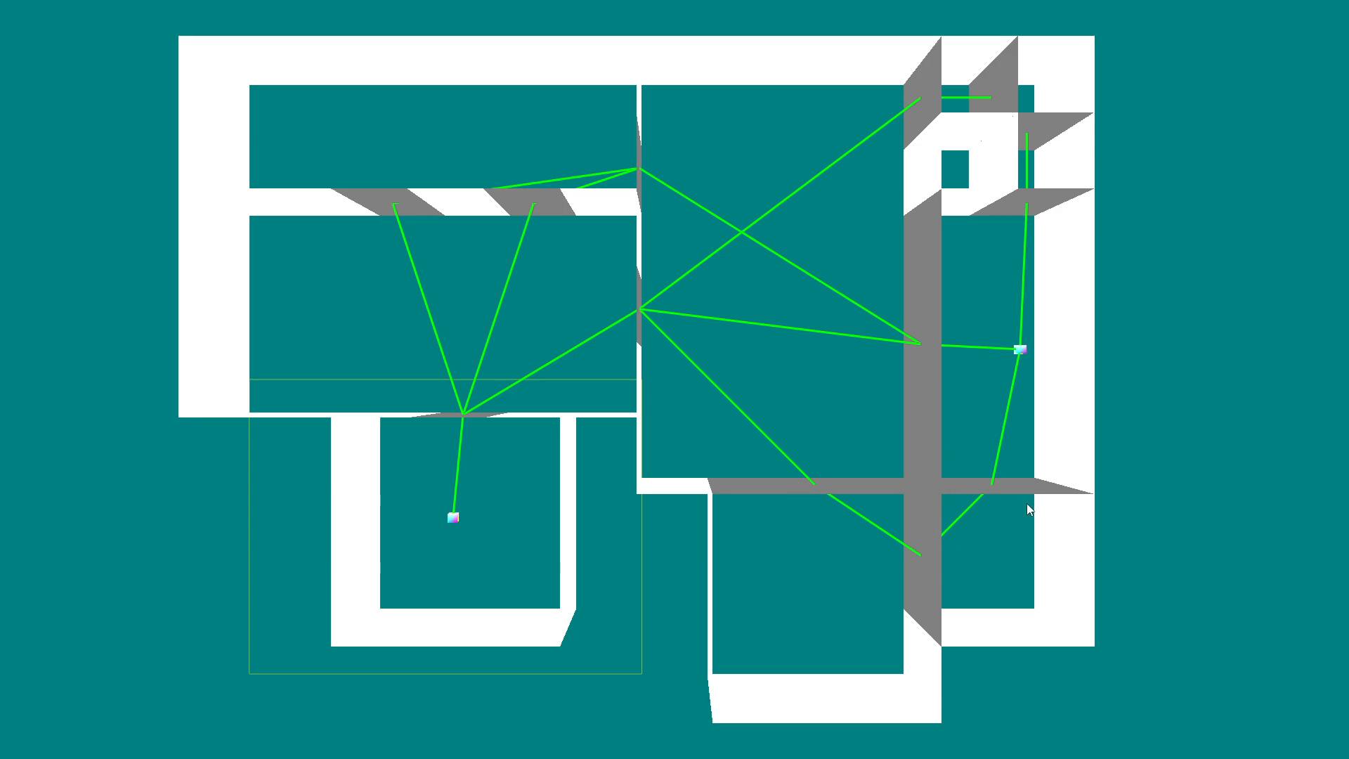
mouse_move(472, 540)
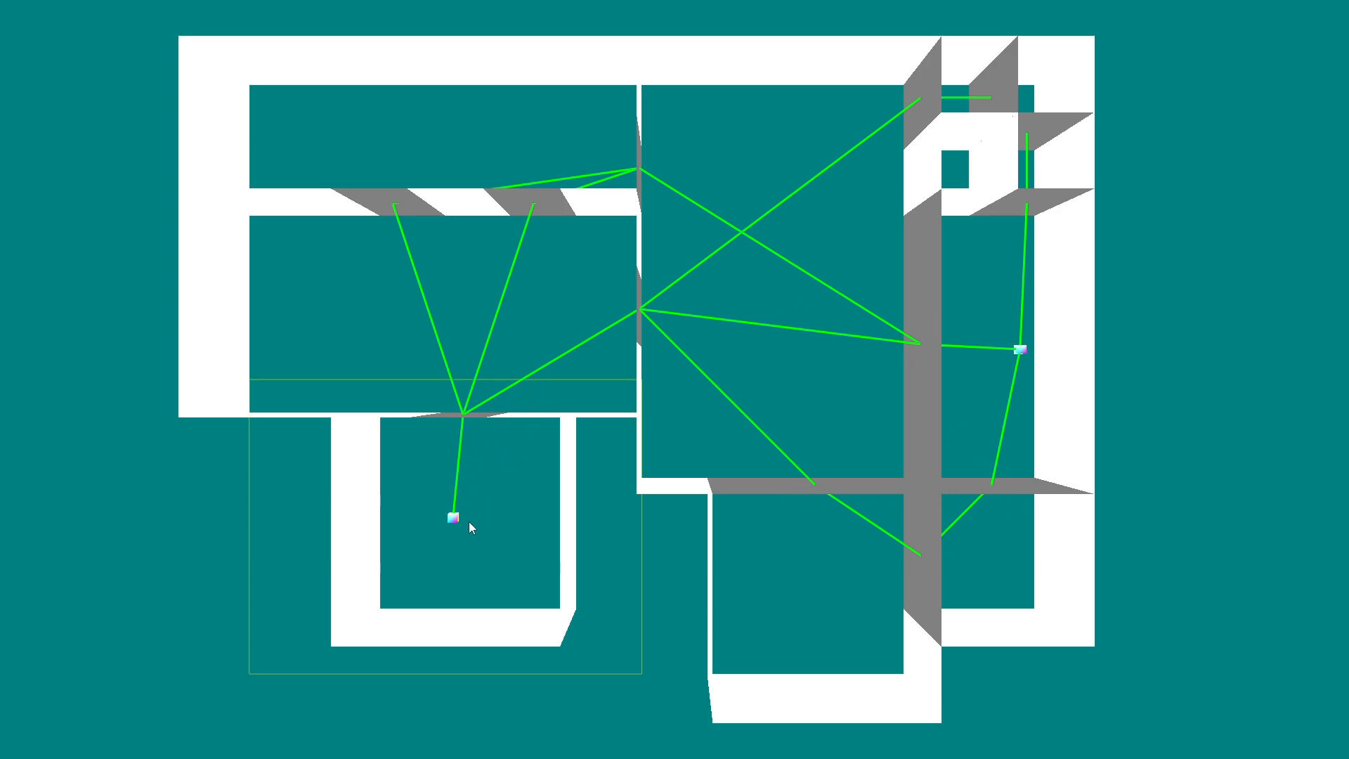
mouse_move(711, 337)
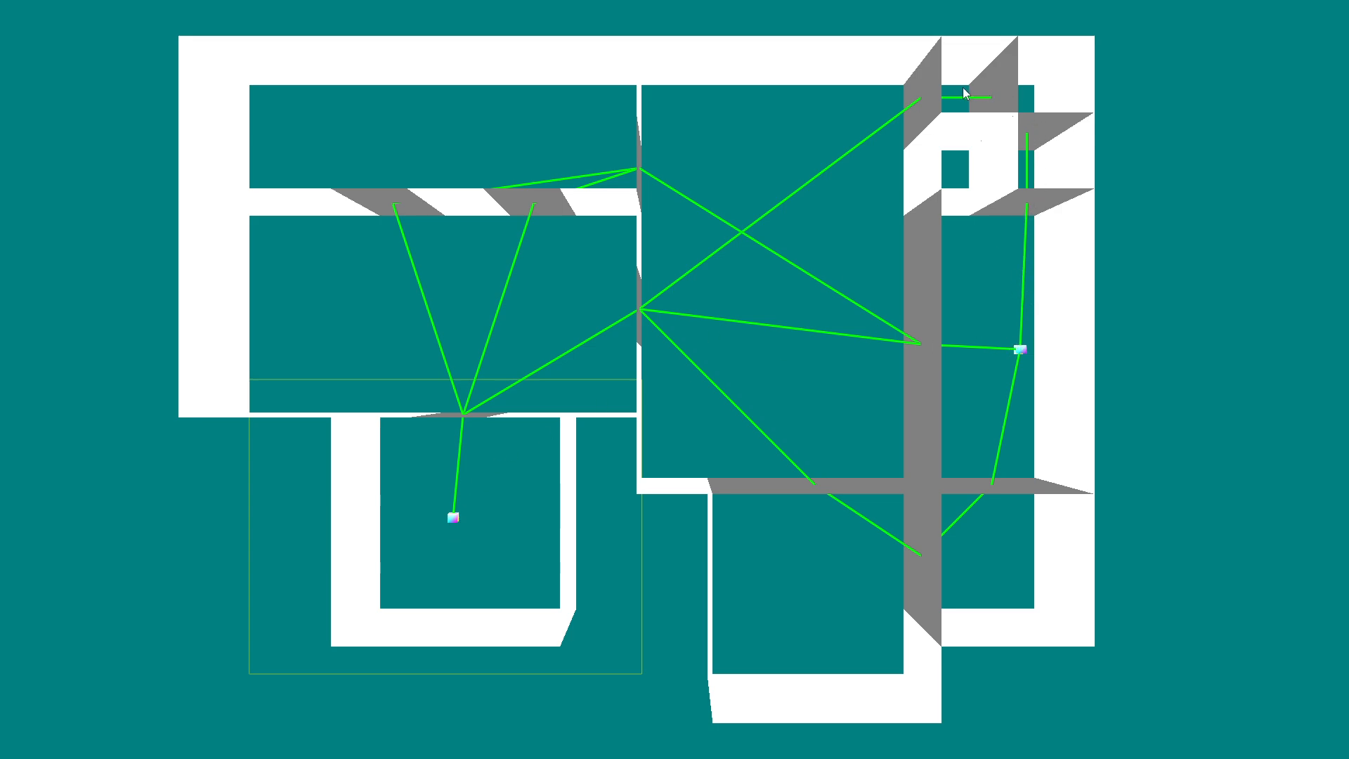
mouse_move(899, 115)
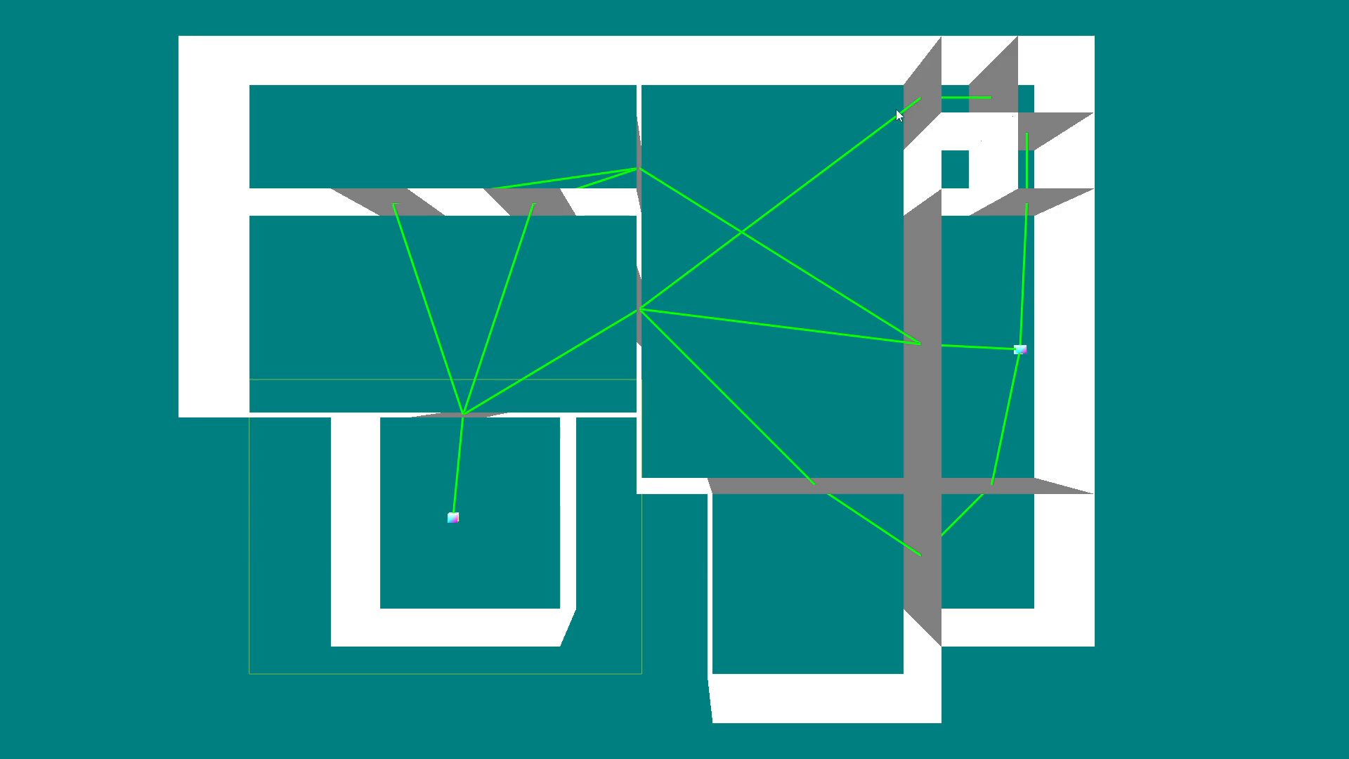
mouse_move(430, 511)
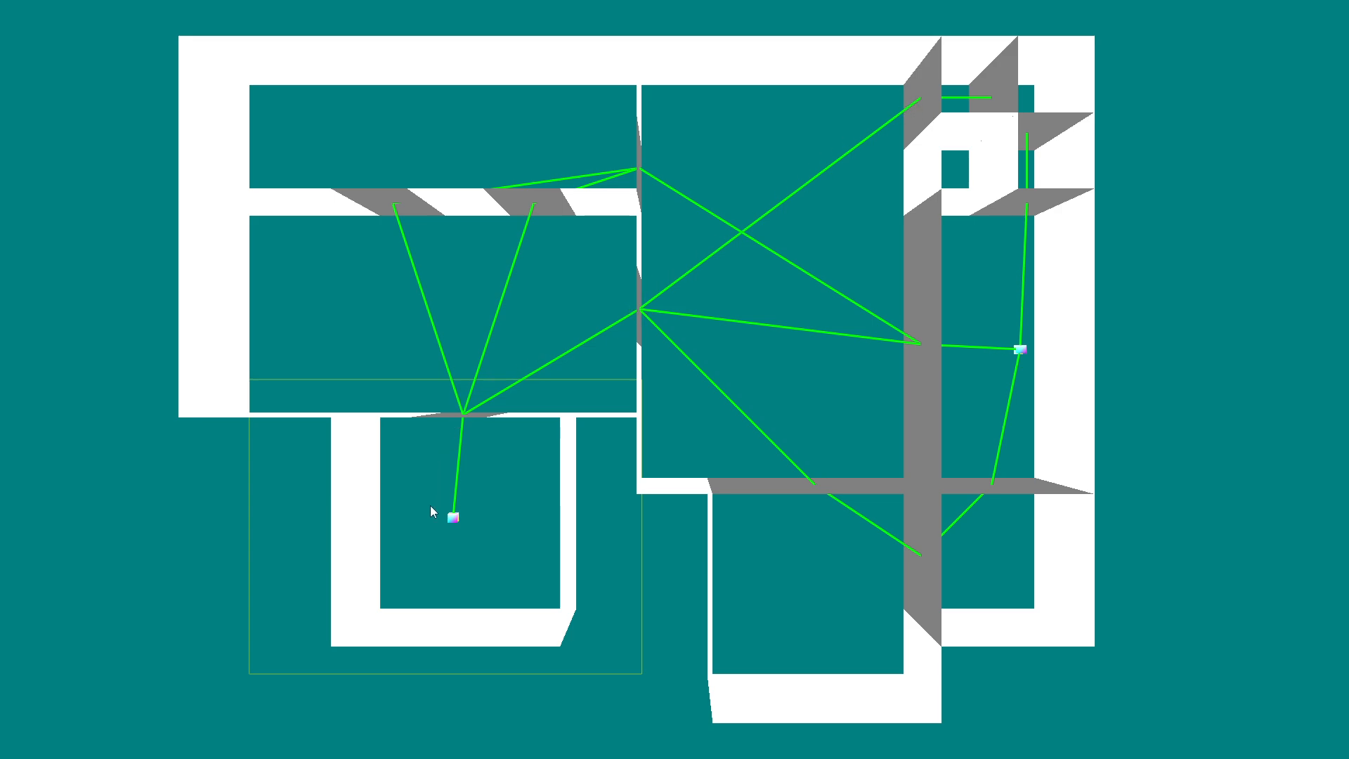
mouse_move(467, 565)
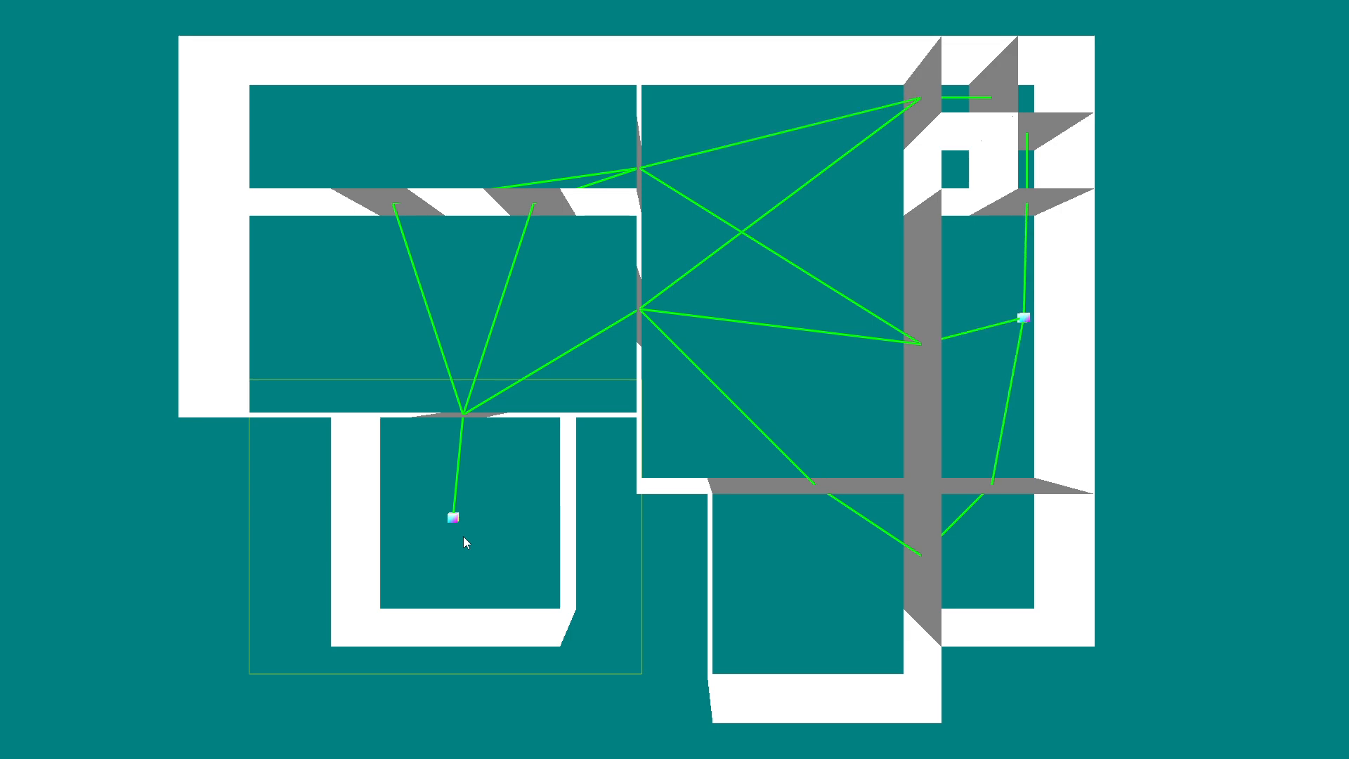
mouse_move(647, 295)
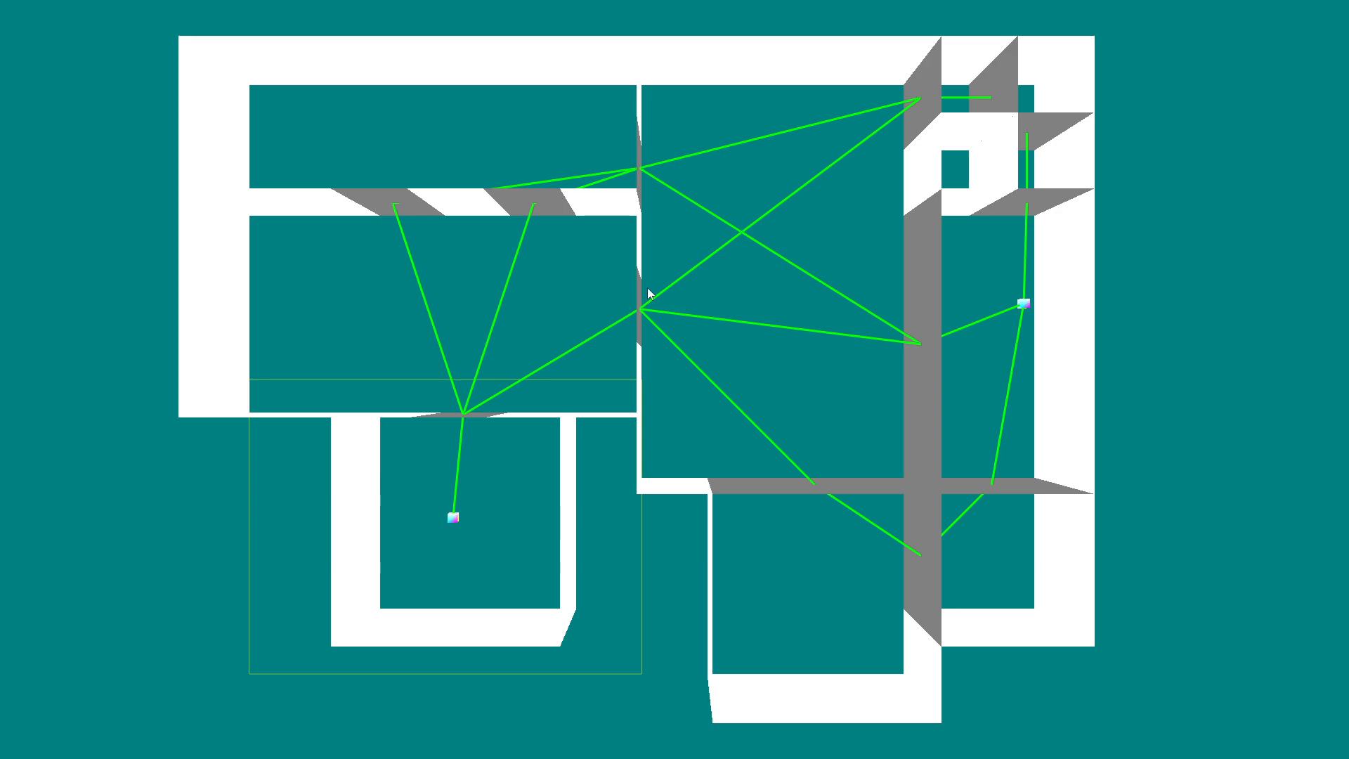
mouse_move(609, 474)
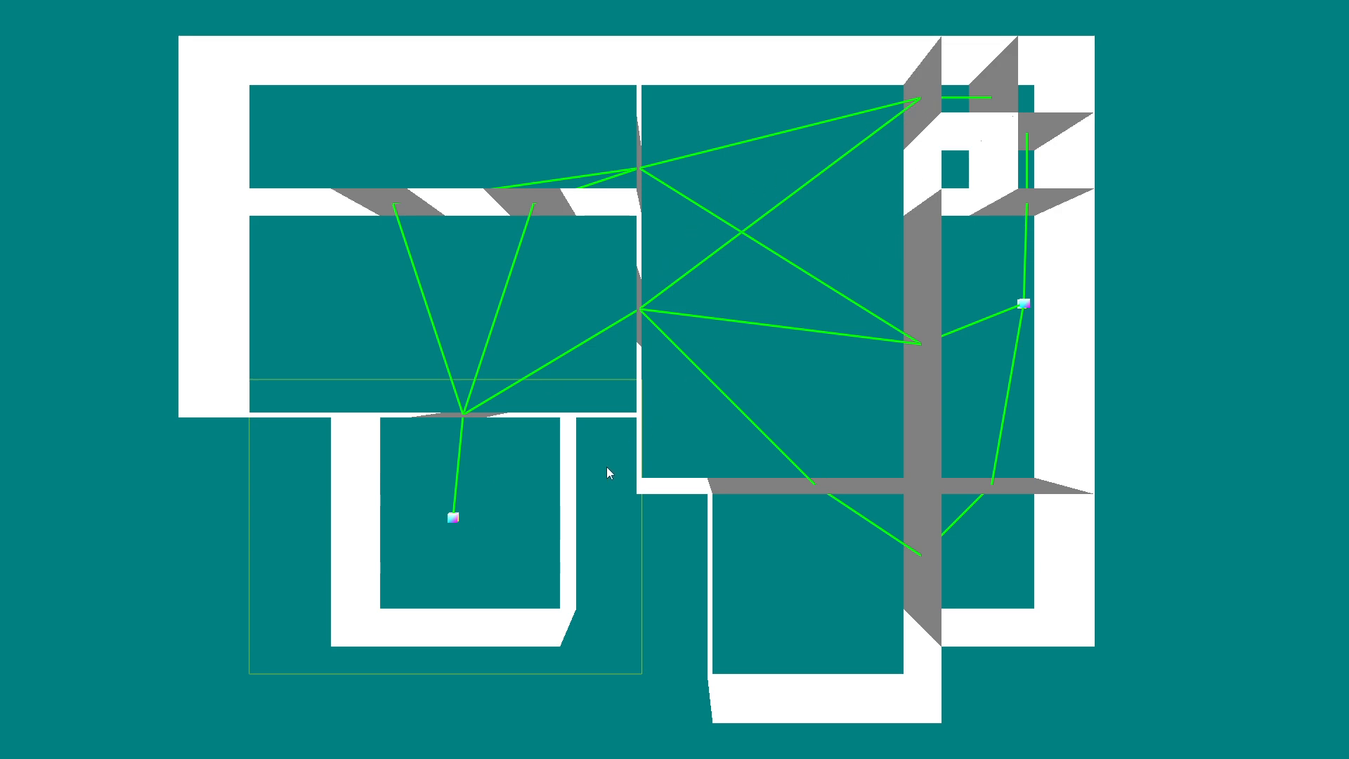
mouse_move(484, 583)
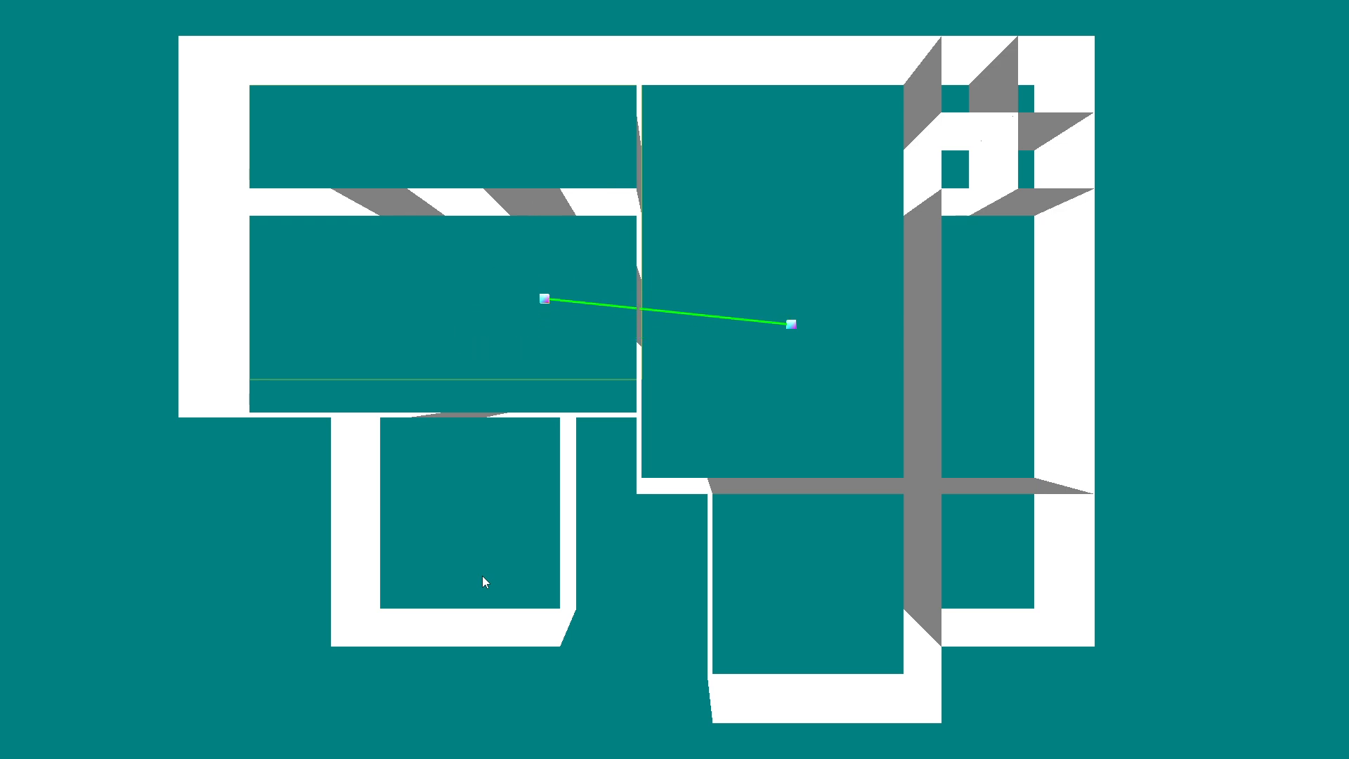
mouse_move(554, 299)
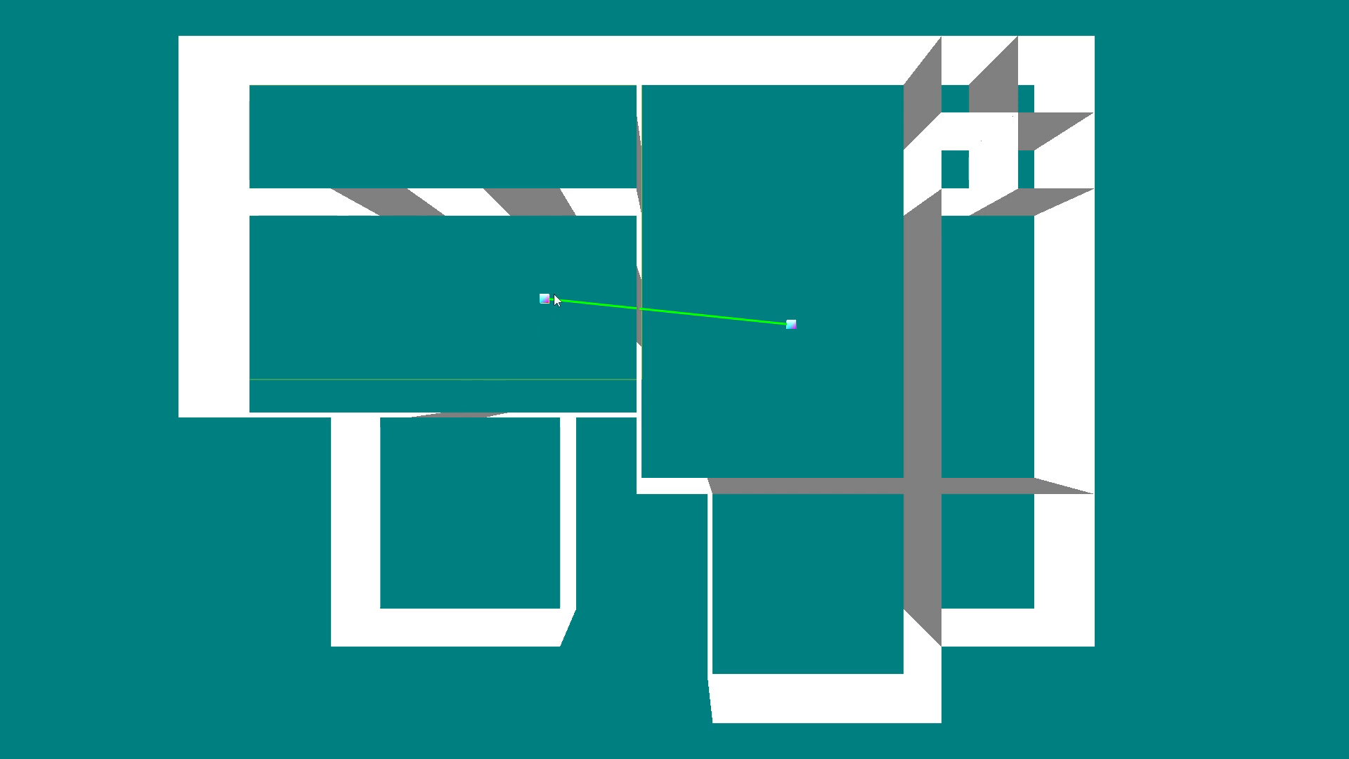
mouse_move(552, 205)
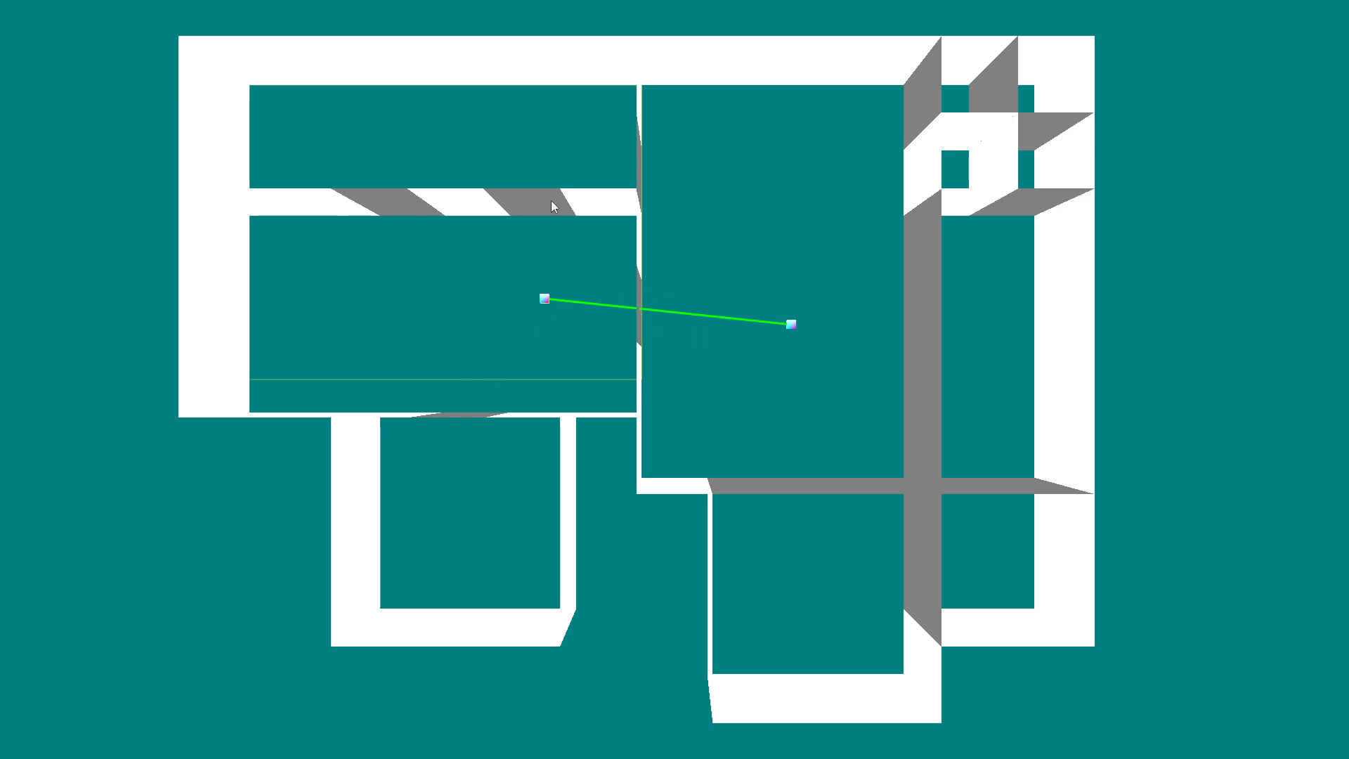
mouse_move(697, 320)
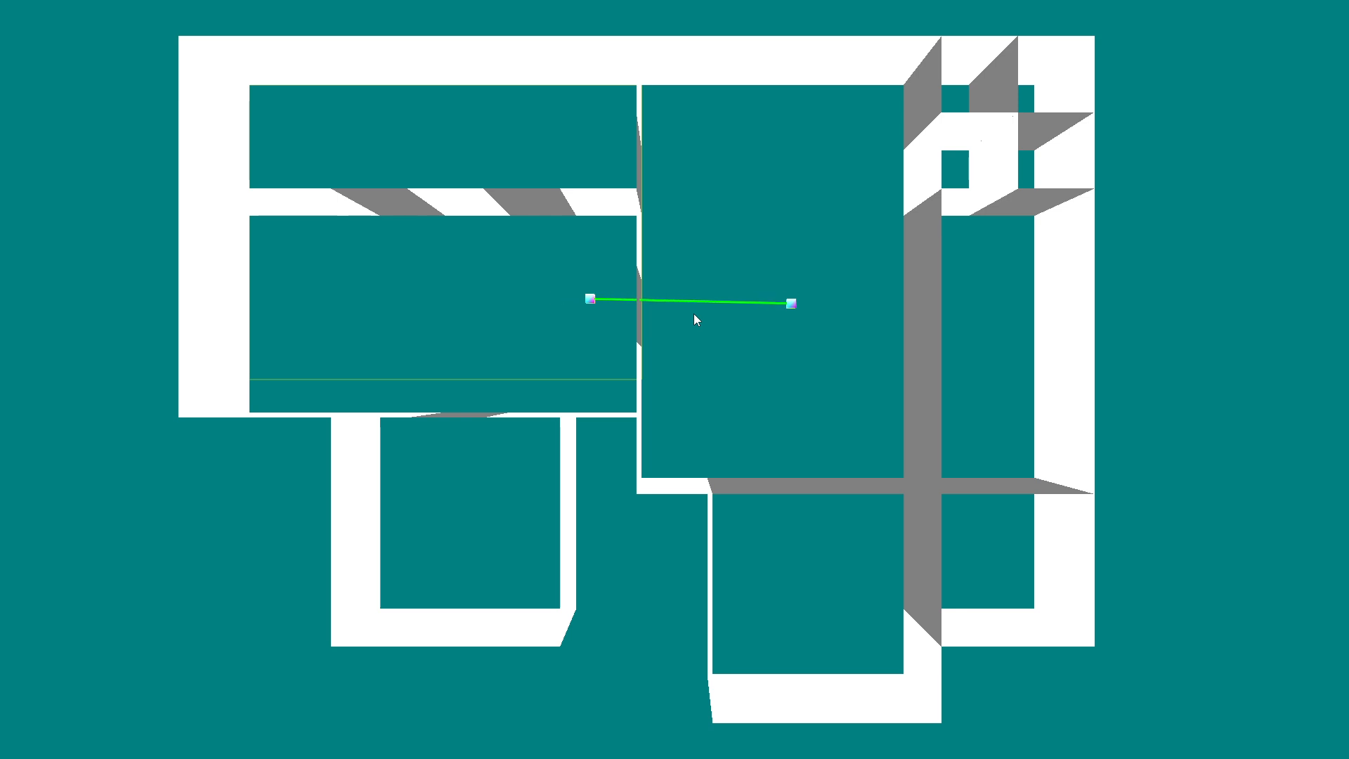
Step: Drag the left endpoint down, up, then back below the wall corner so its path bends around the wall end
left_click_drag(590, 300, 592, 385)
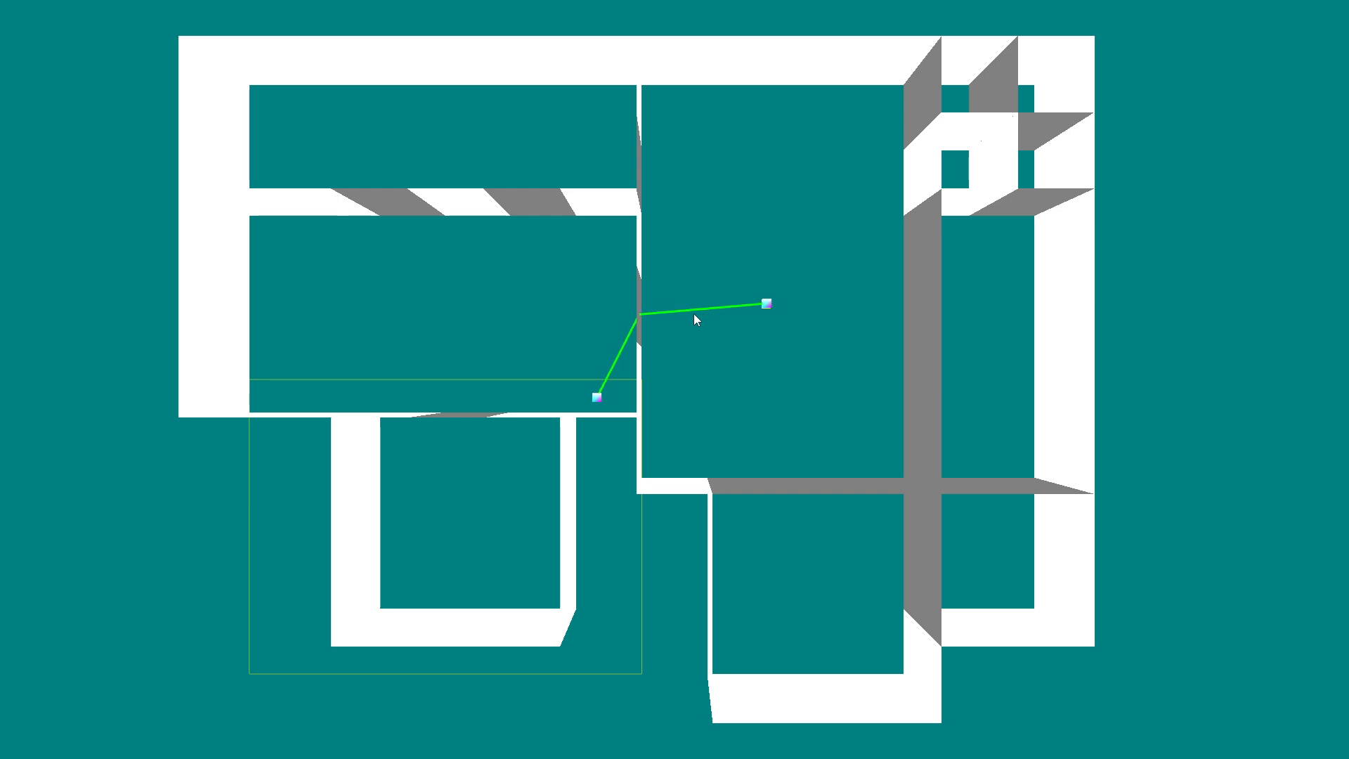
left_click_drag(595, 398, 603, 340)
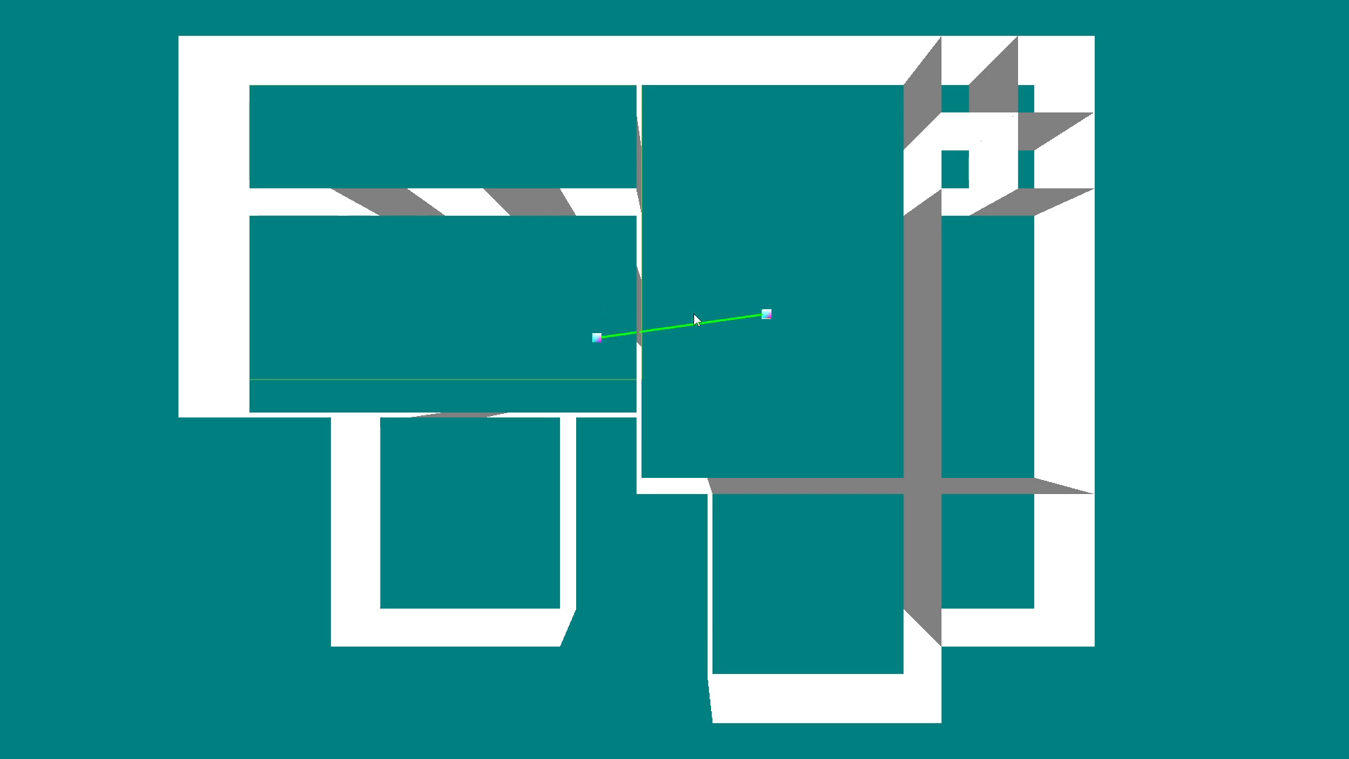
left_click_drag(600, 341, 600, 397)
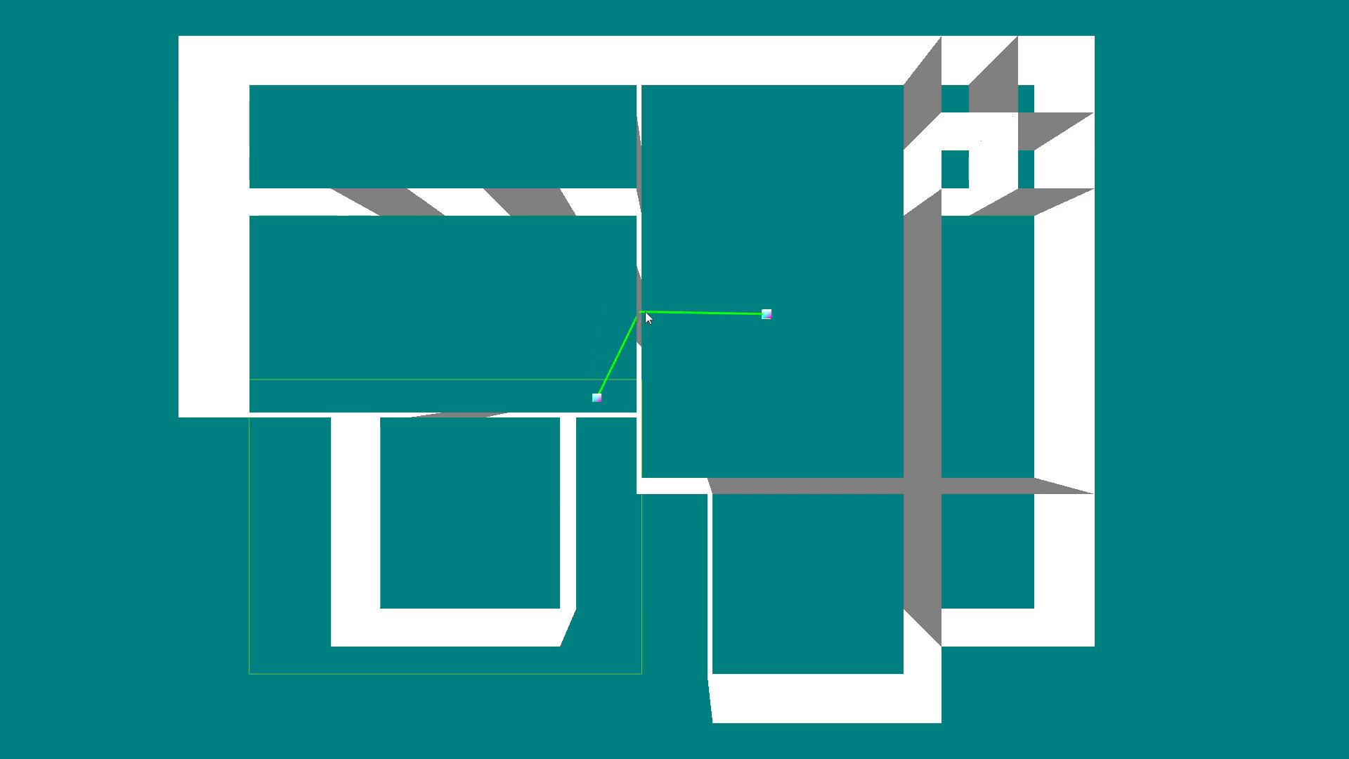
mouse_move(632, 328)
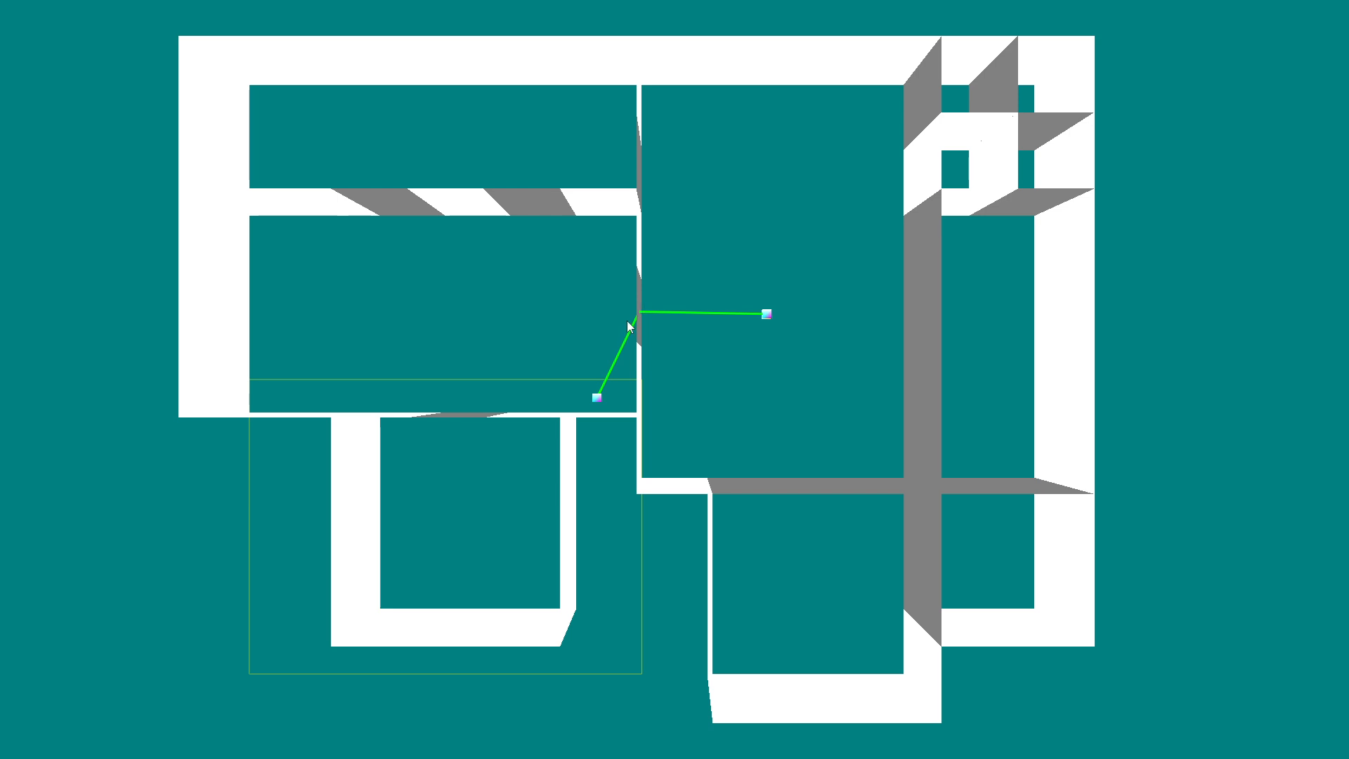
mouse_move(770, 316)
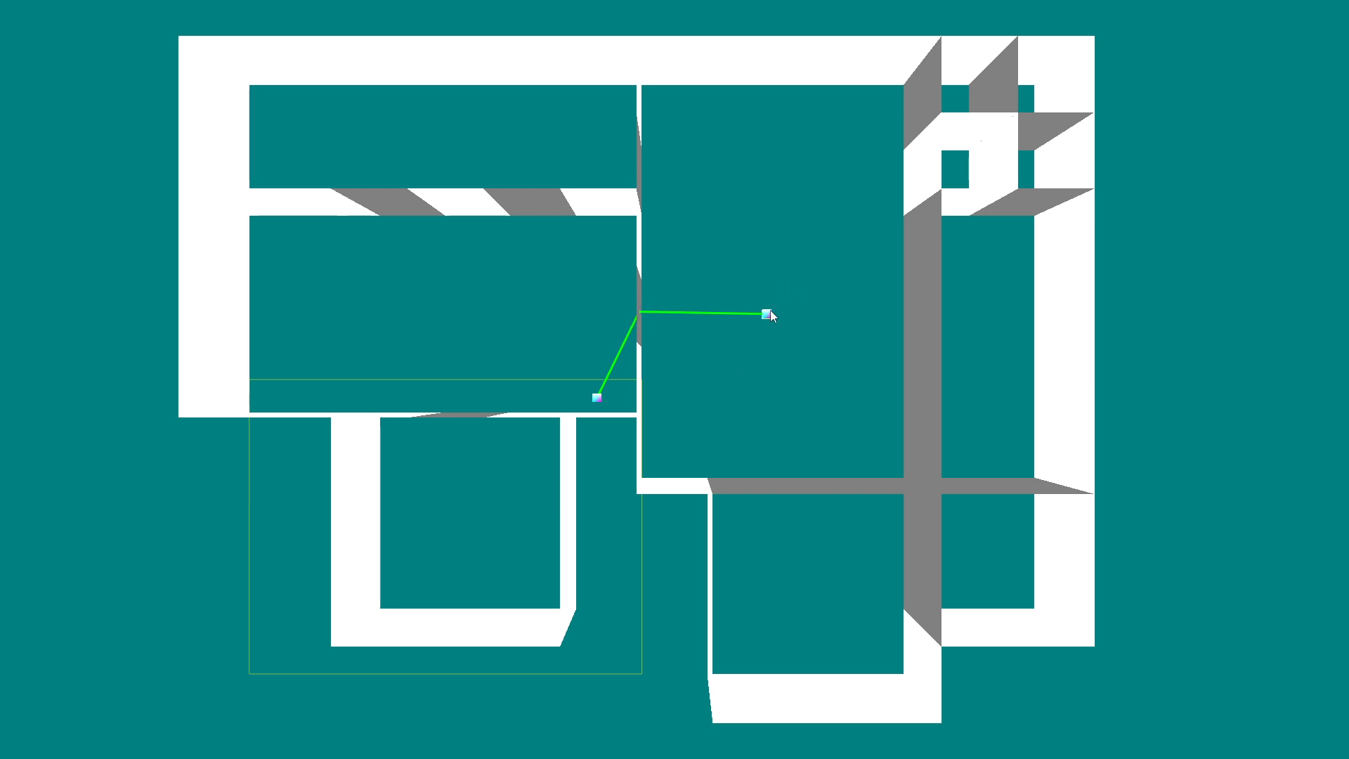
mouse_move(710, 117)
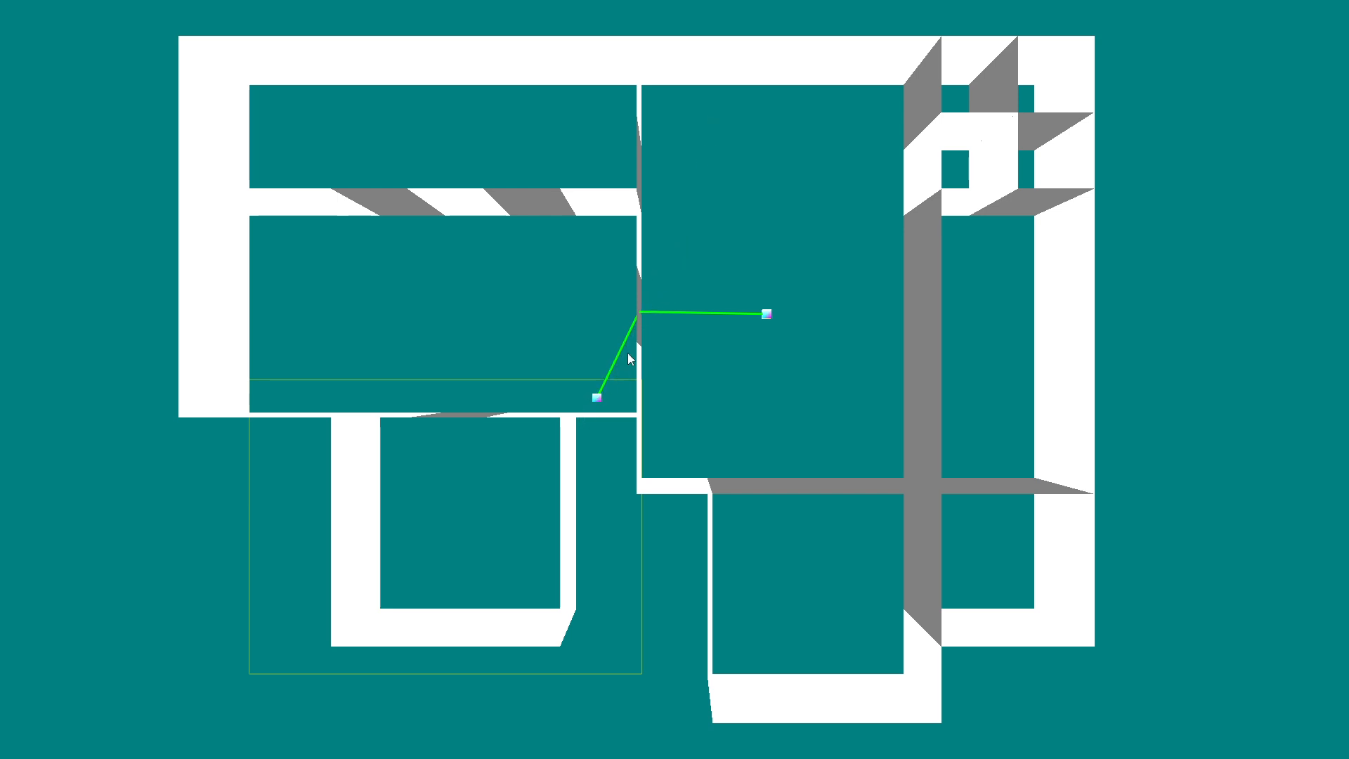
mouse_move(1047, 346)
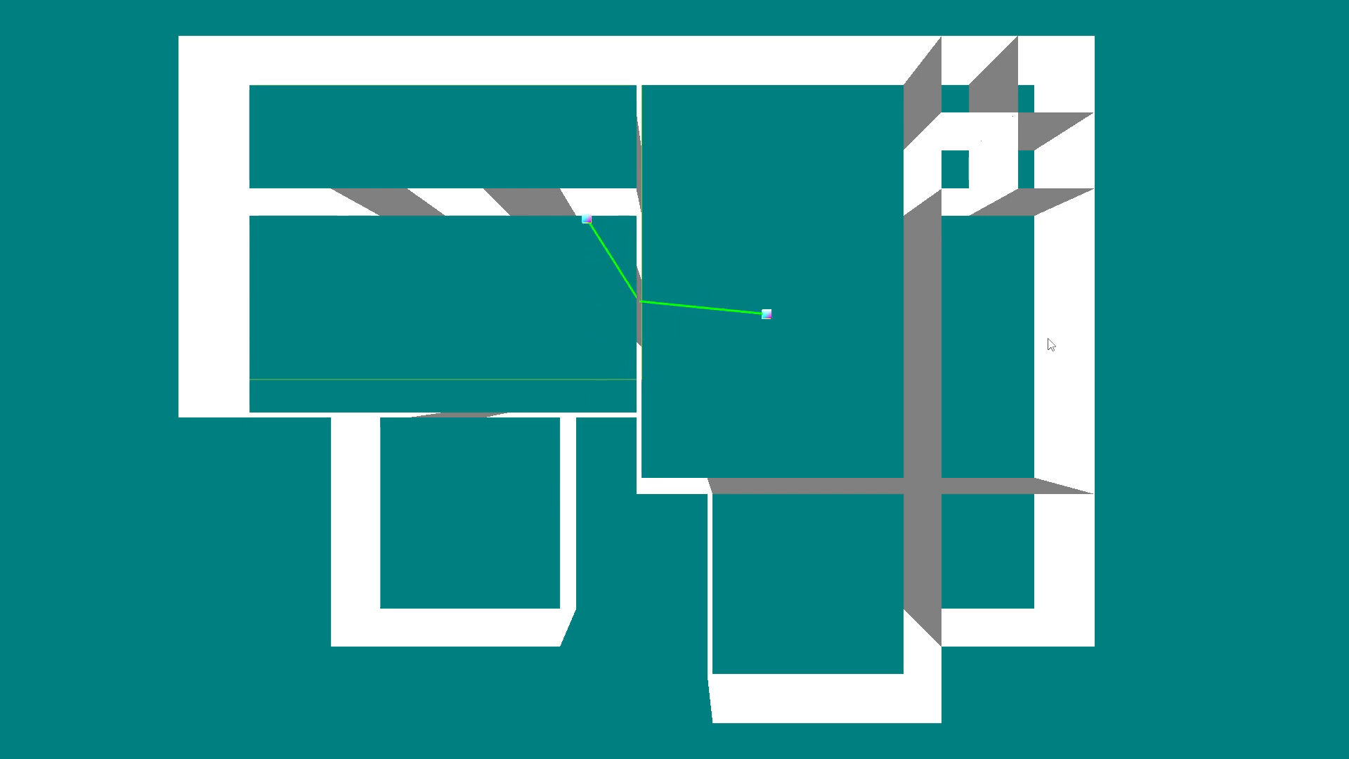
Step: Move the left endpoint leftward near the upper wall until a second path appears via the upper doorway edge
left_click_drag(589, 219, 588, 358)
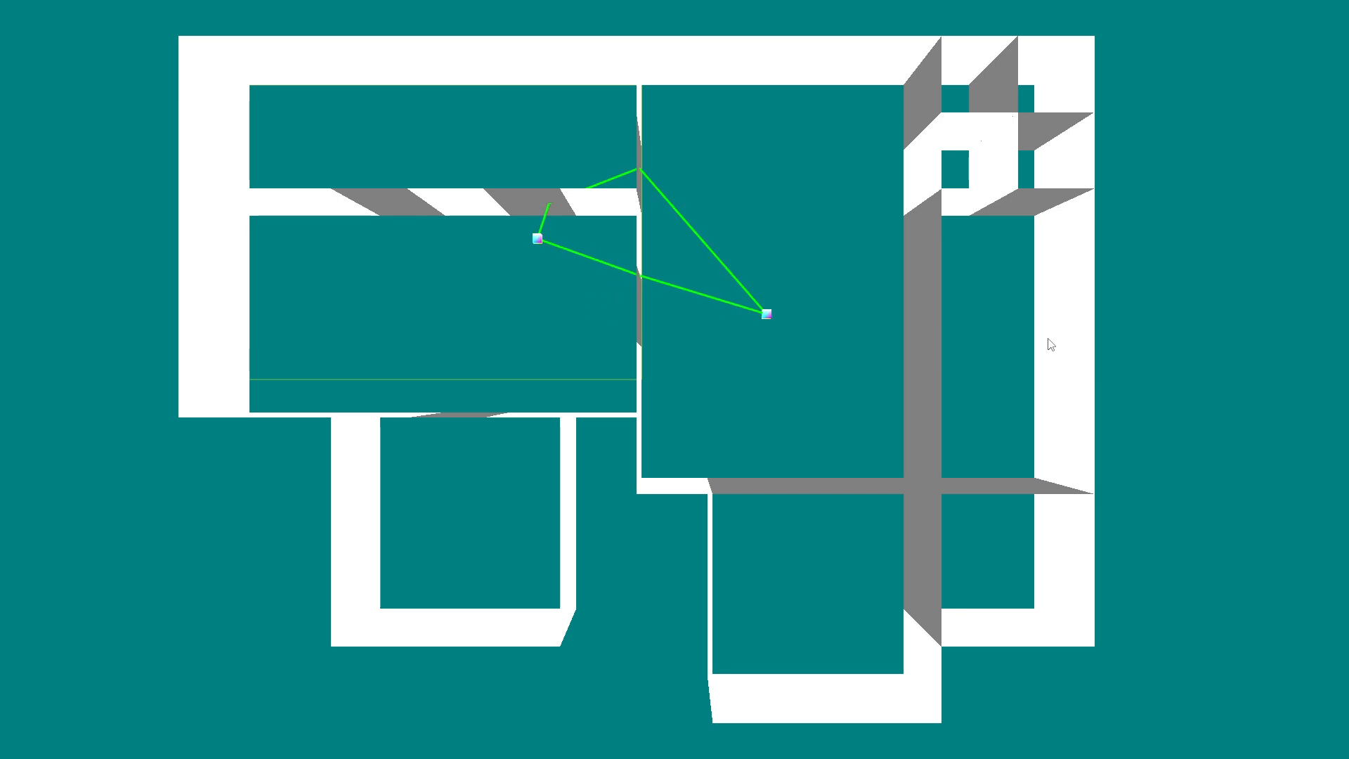
left_click_drag(536, 238, 381, 247)
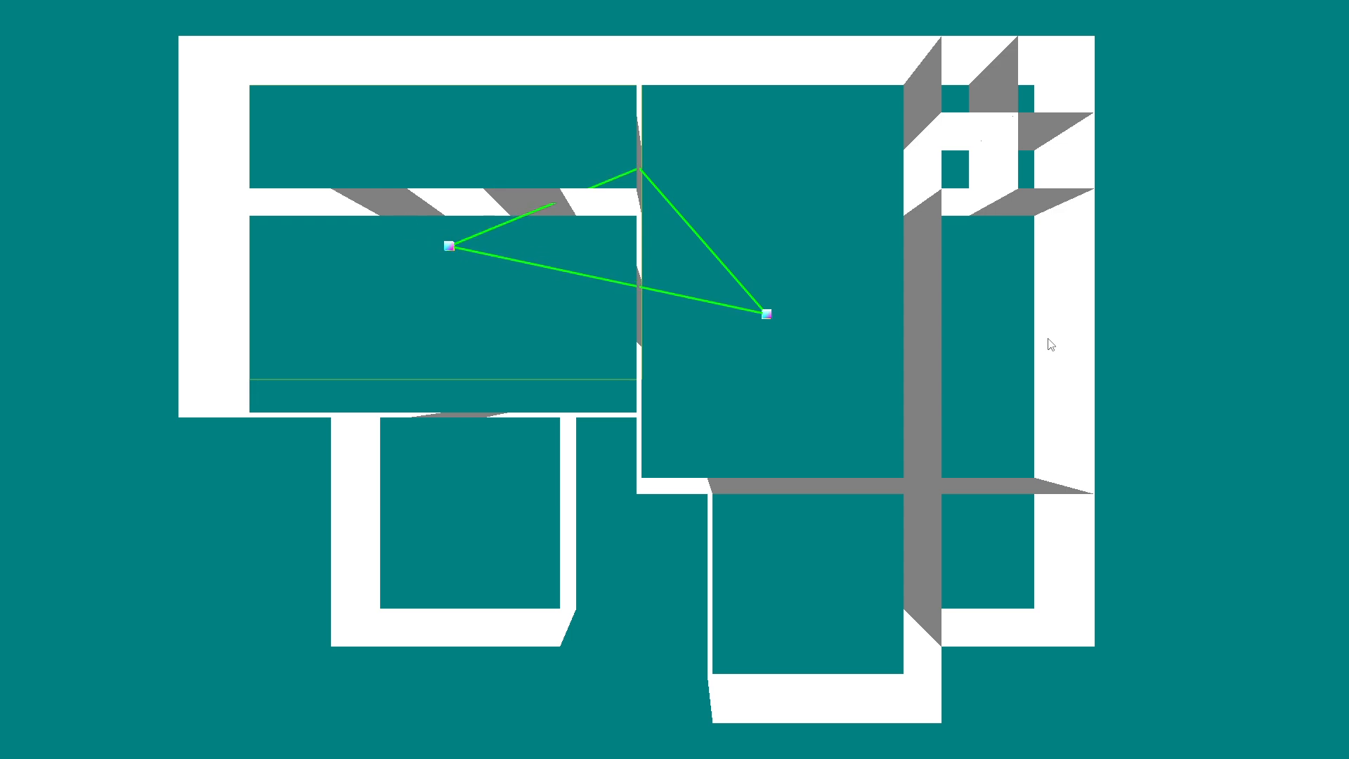
mouse_move(640, 166)
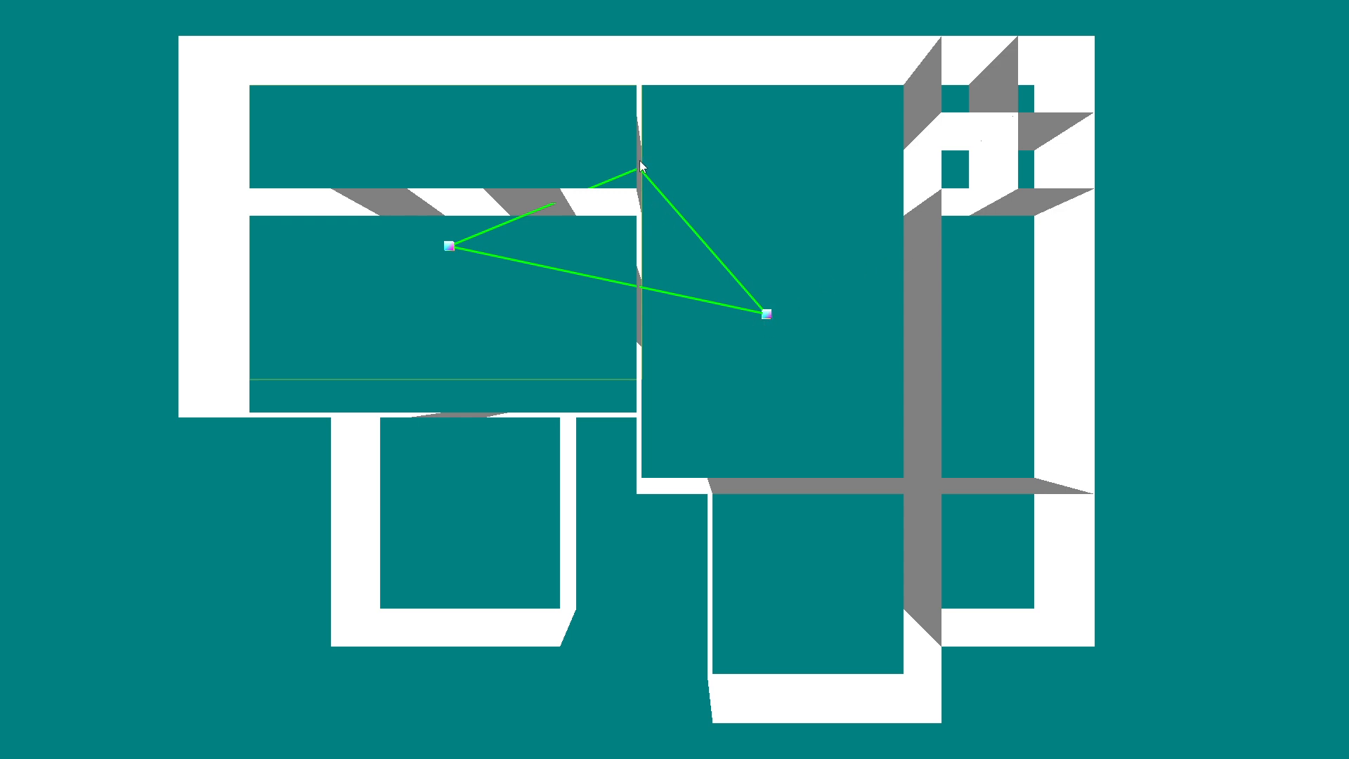
mouse_move(556, 206)
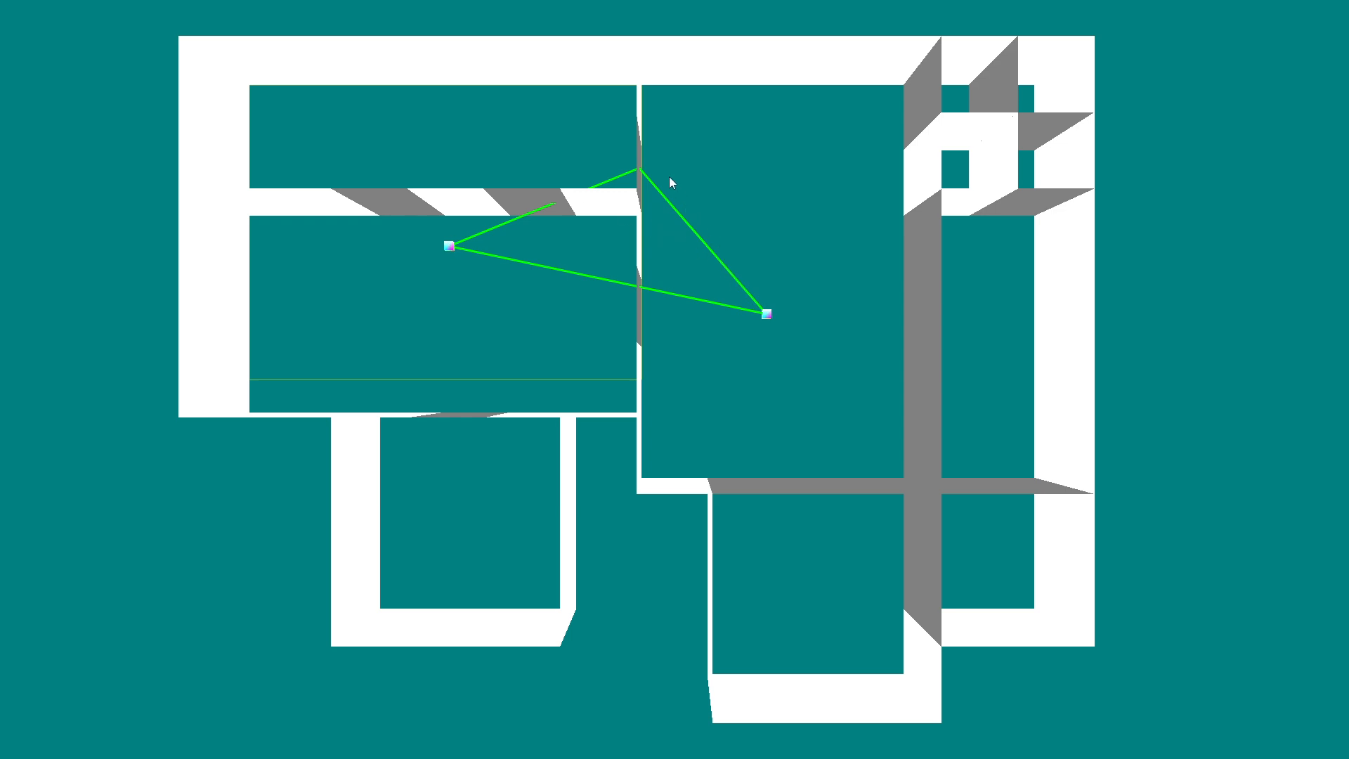
mouse_move(705, 244)
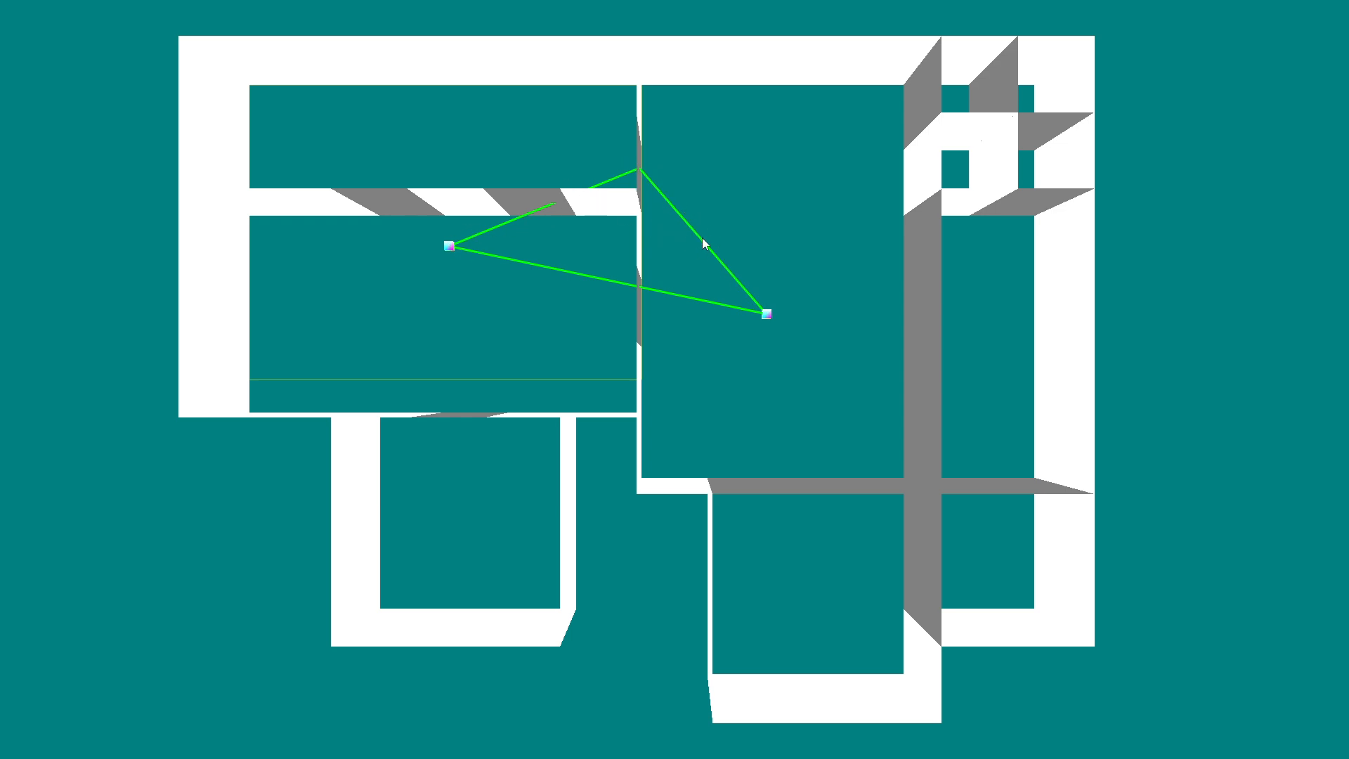
mouse_move(569, 196)
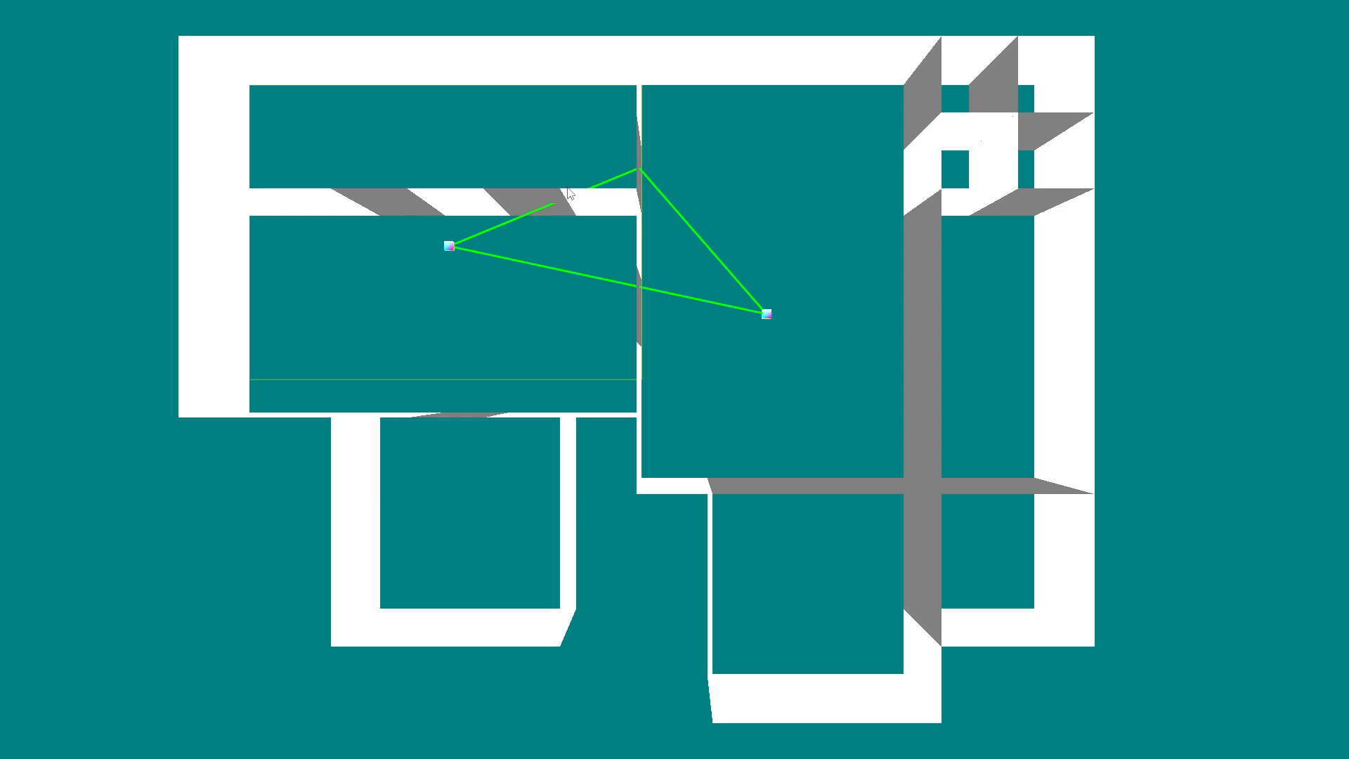
mouse_move(512, 225)
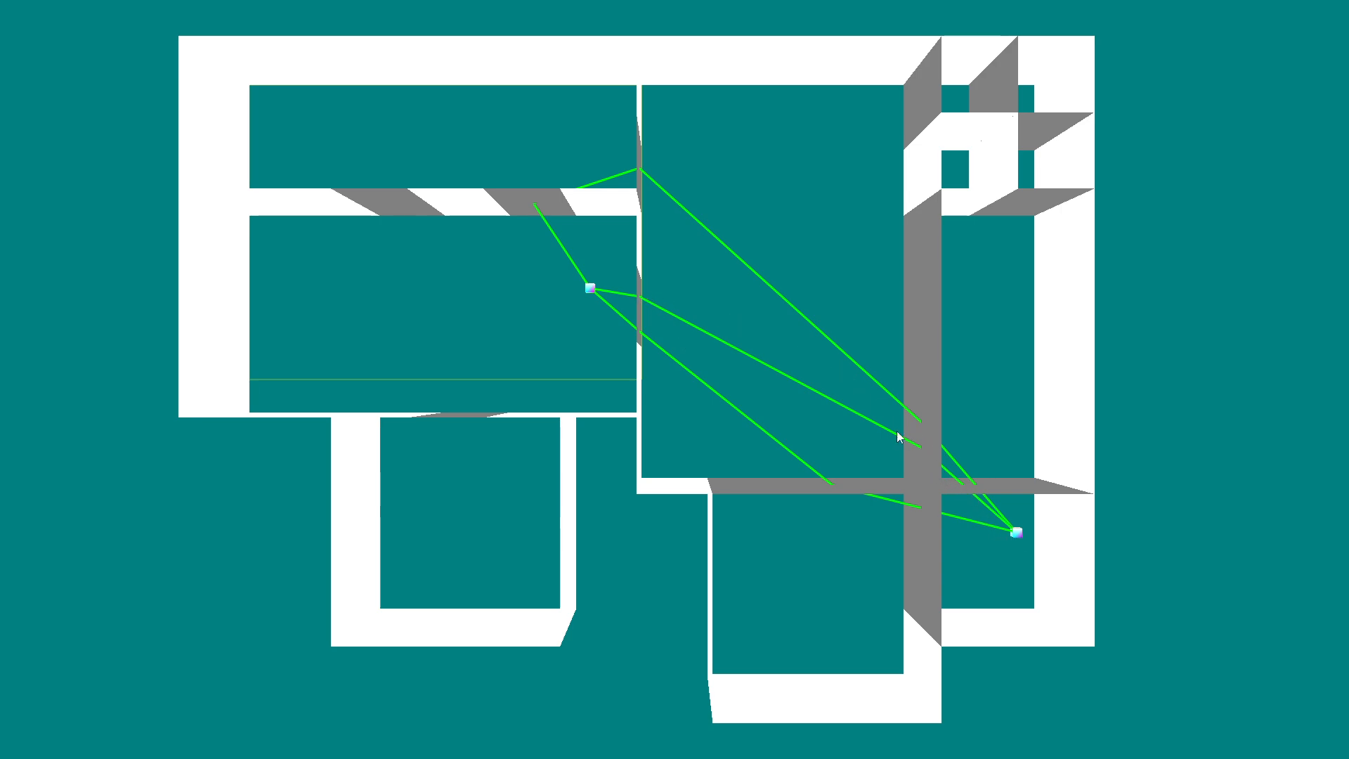
mouse_move(646, 298)
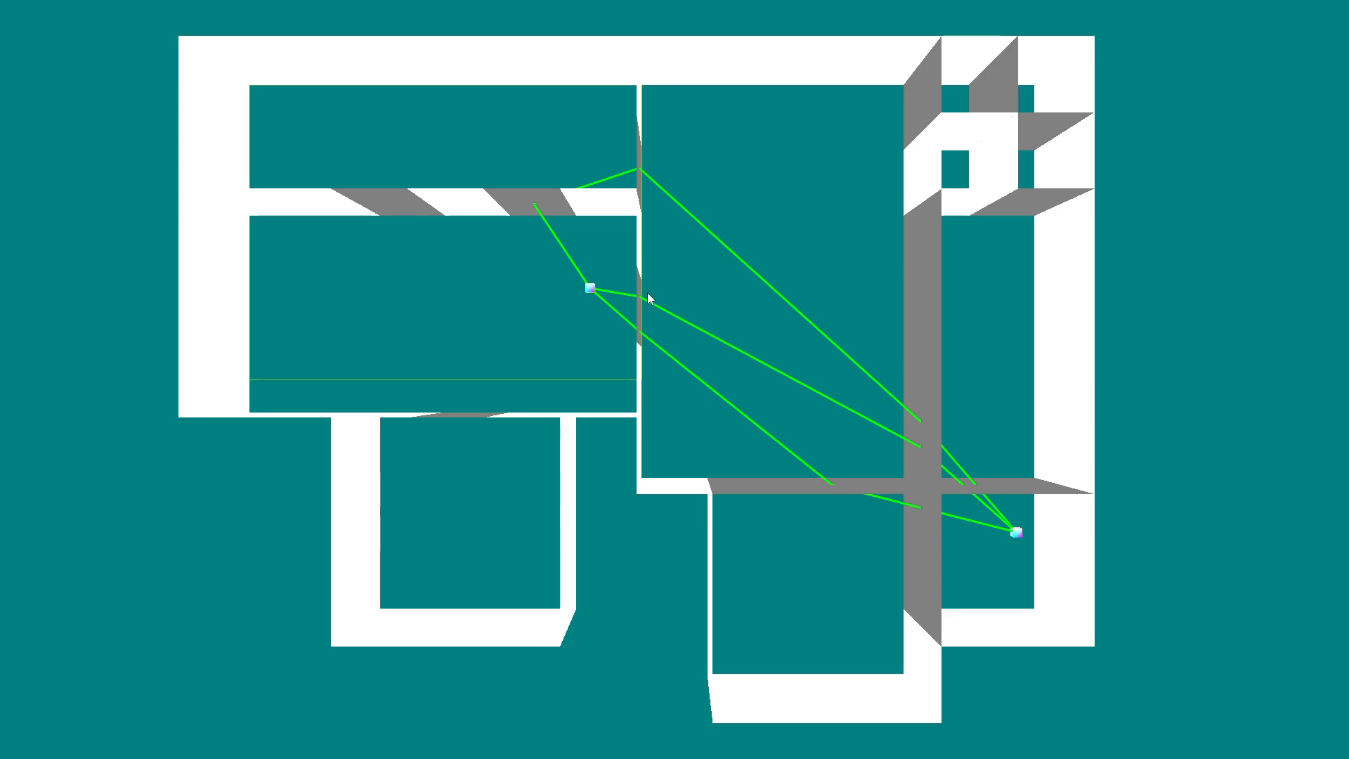
mouse_move(807, 354)
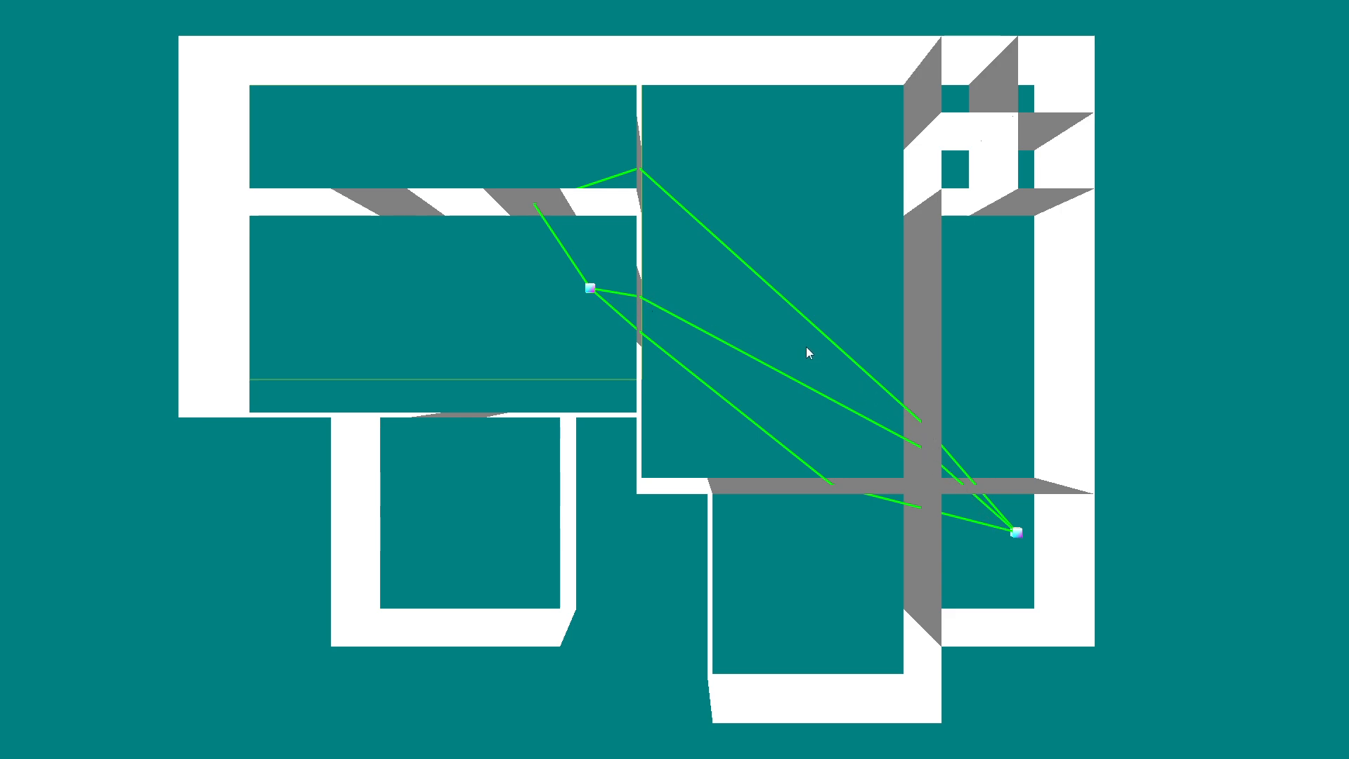
mouse_move(643, 306)
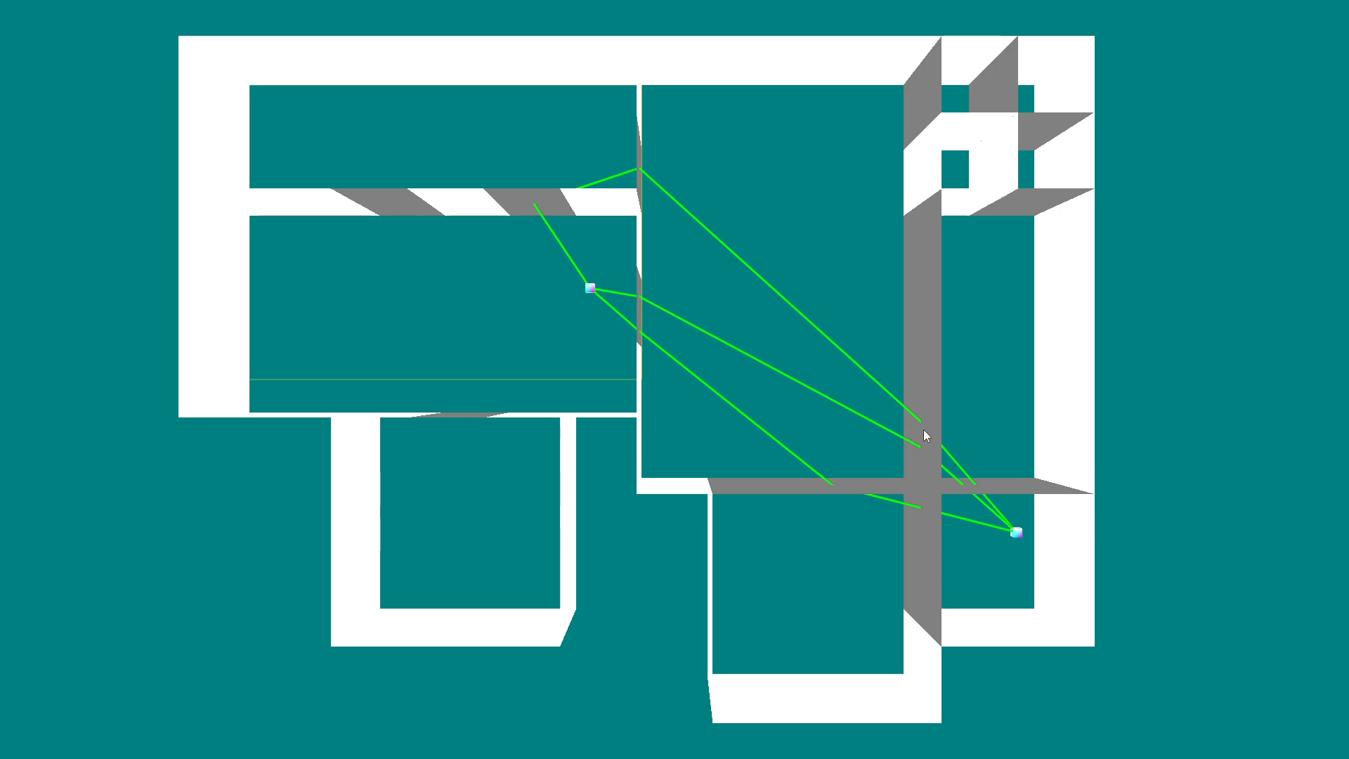
mouse_move(645, 307)
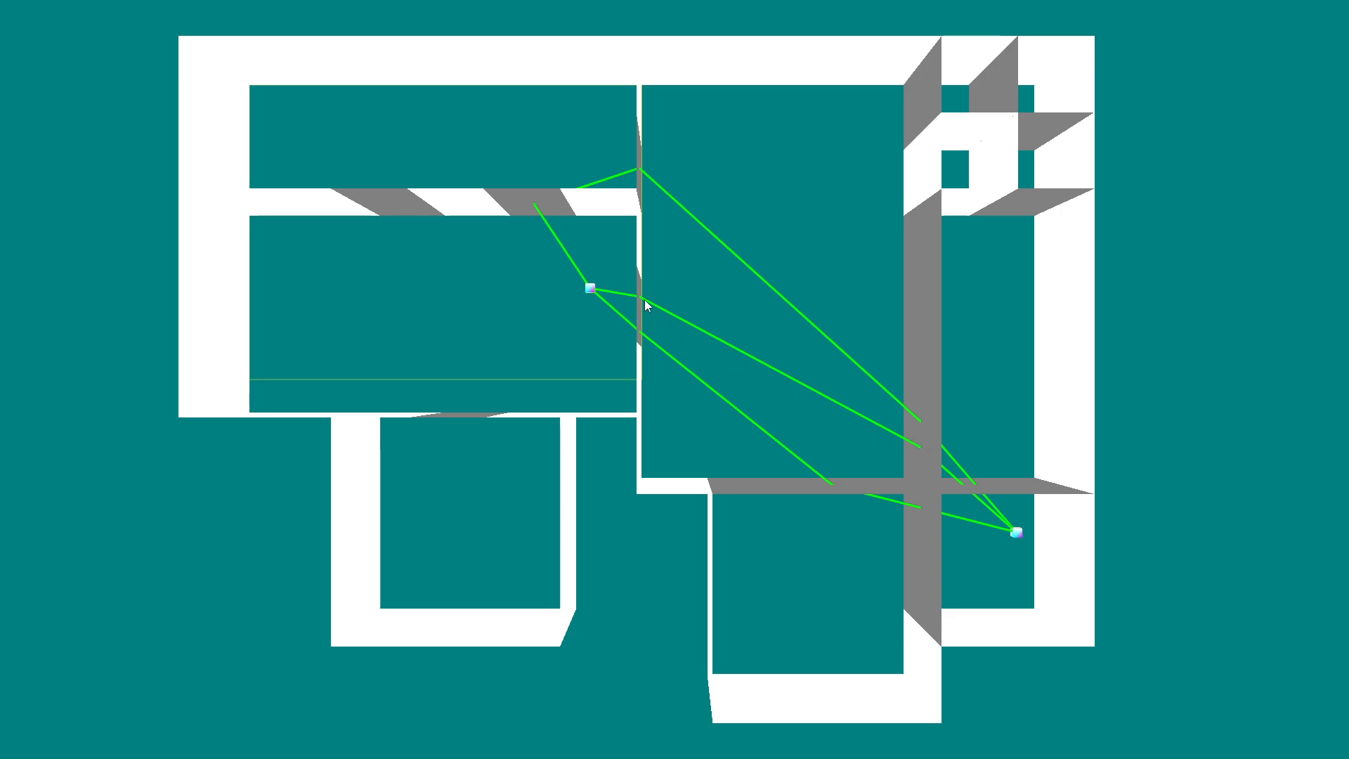
mouse_move(786, 303)
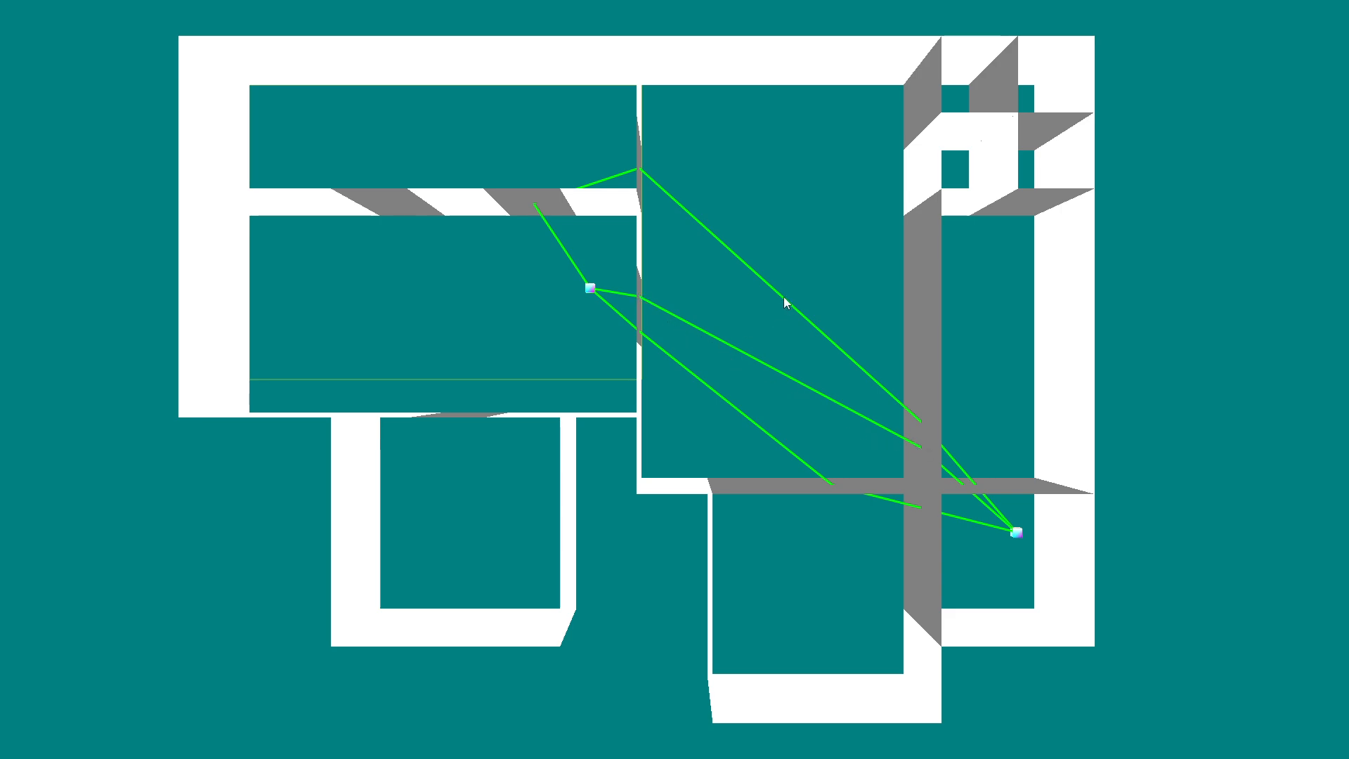
mouse_move(691, 291)
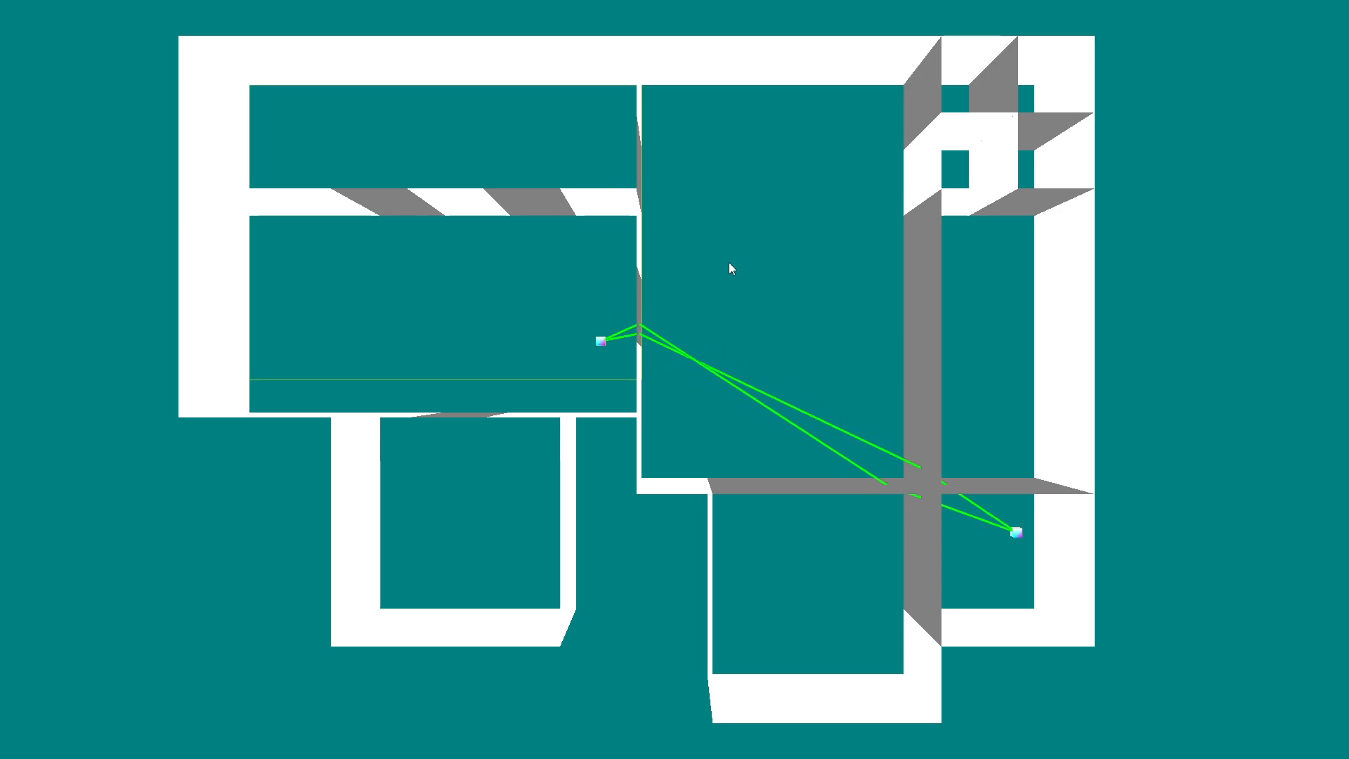
mouse_move(643, 377)
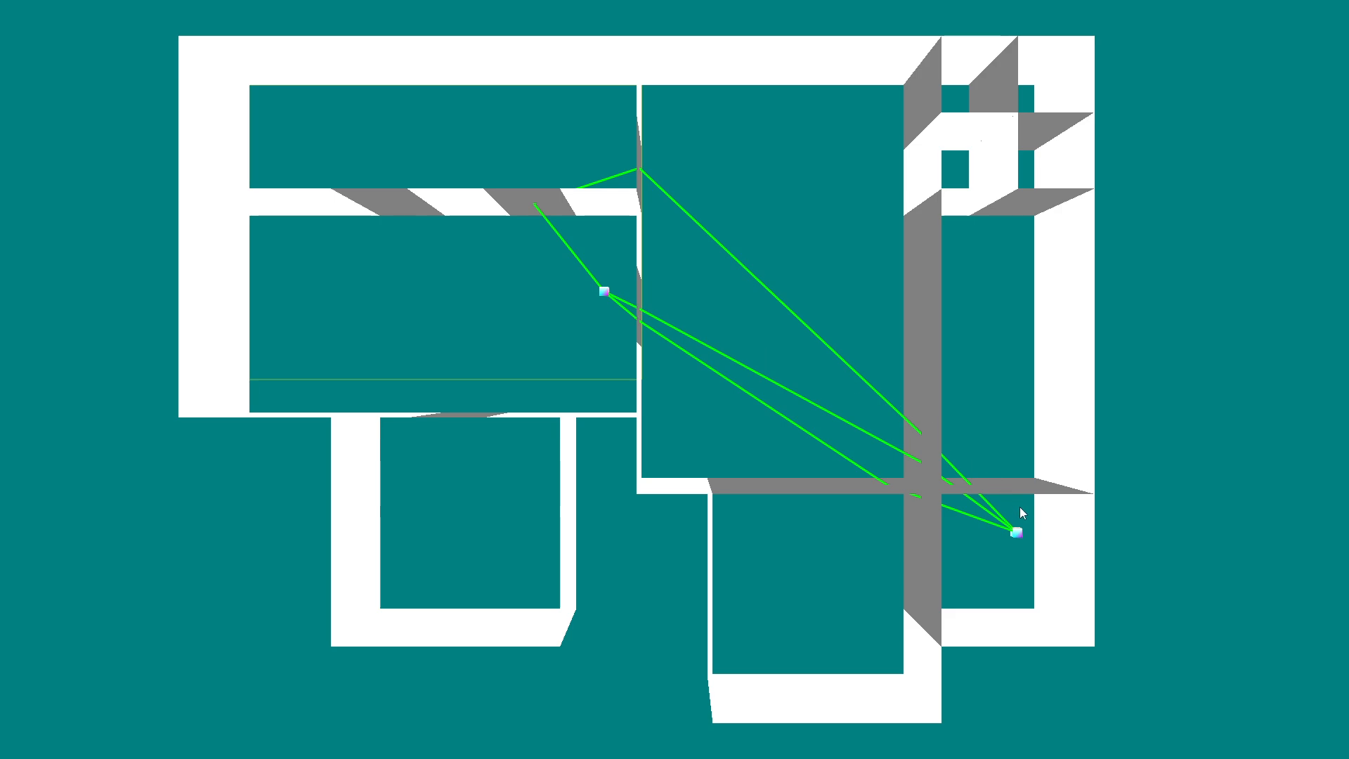
mouse_move(770, 279)
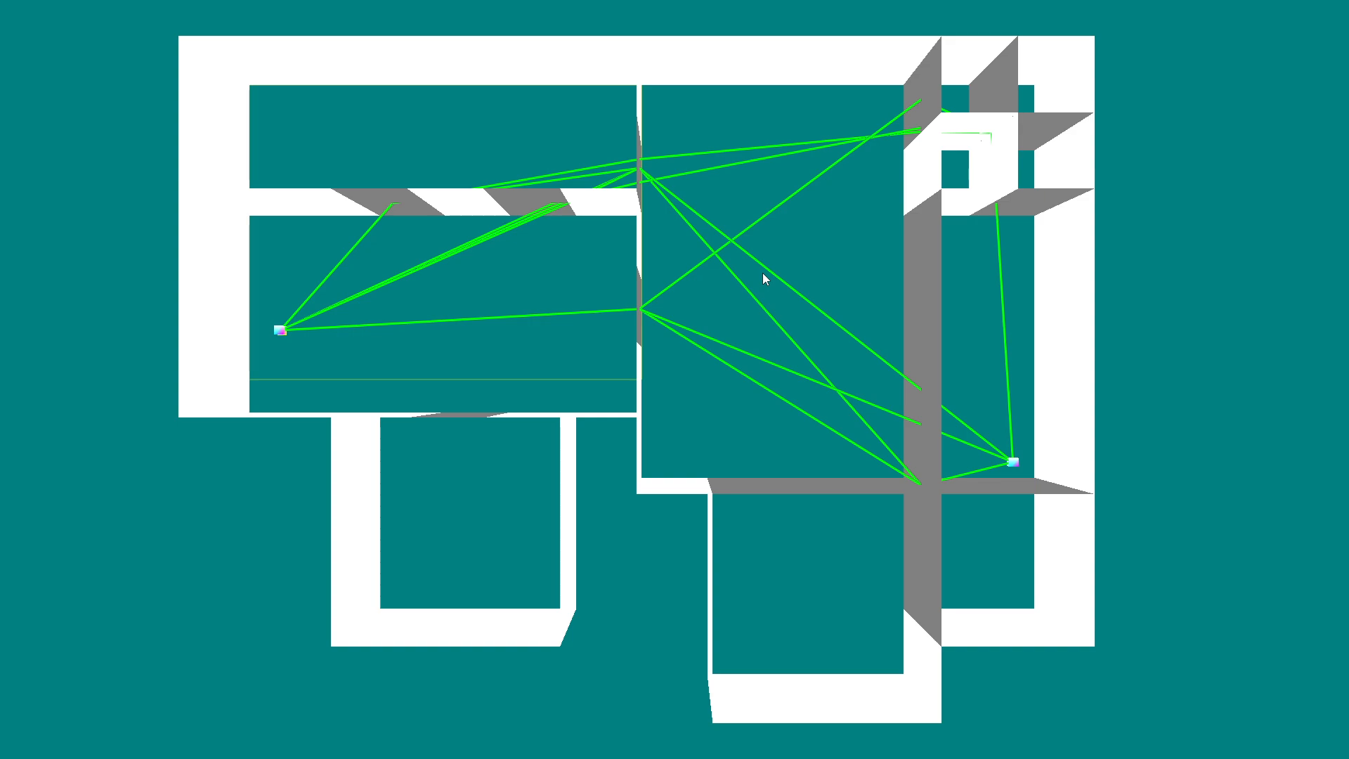
mouse_move(817, 311)
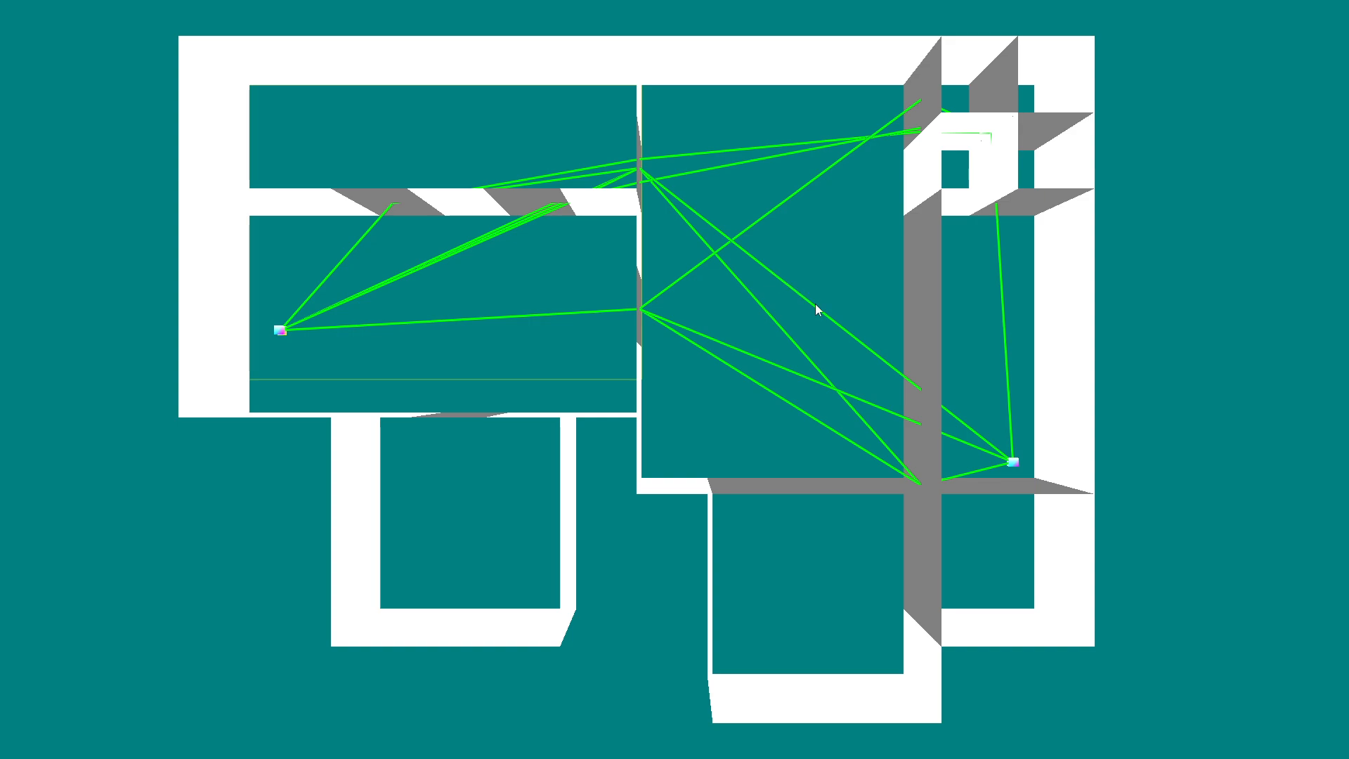
mouse_move(895, 279)
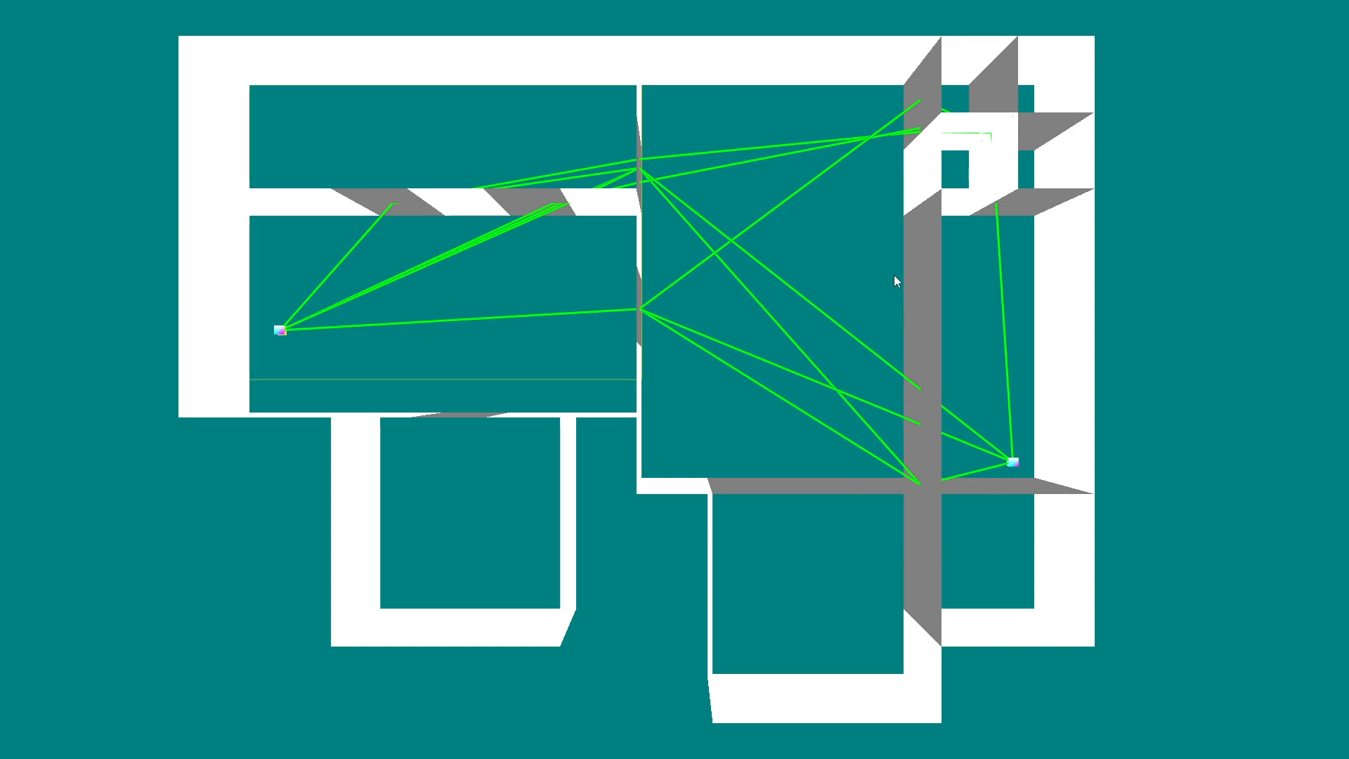
mouse_move(1005, 488)
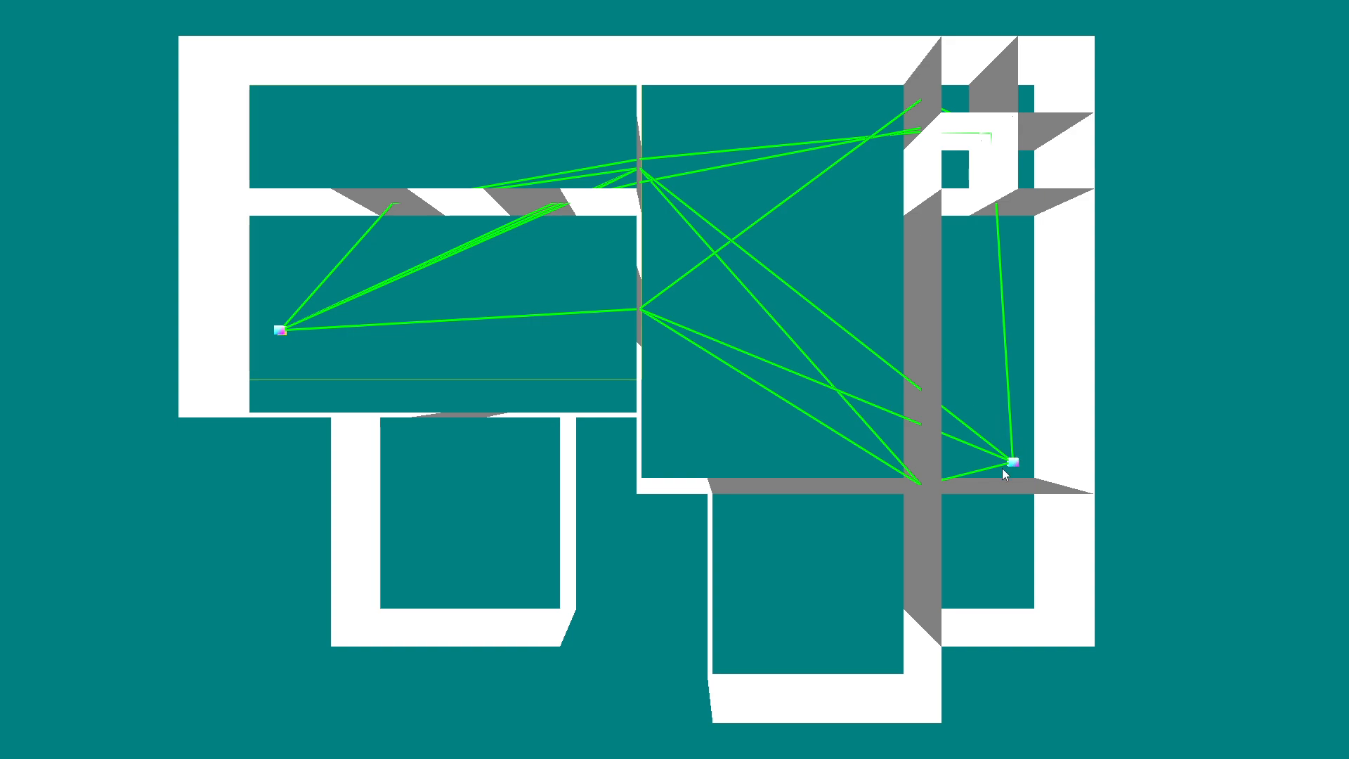
mouse_move(916, 505)
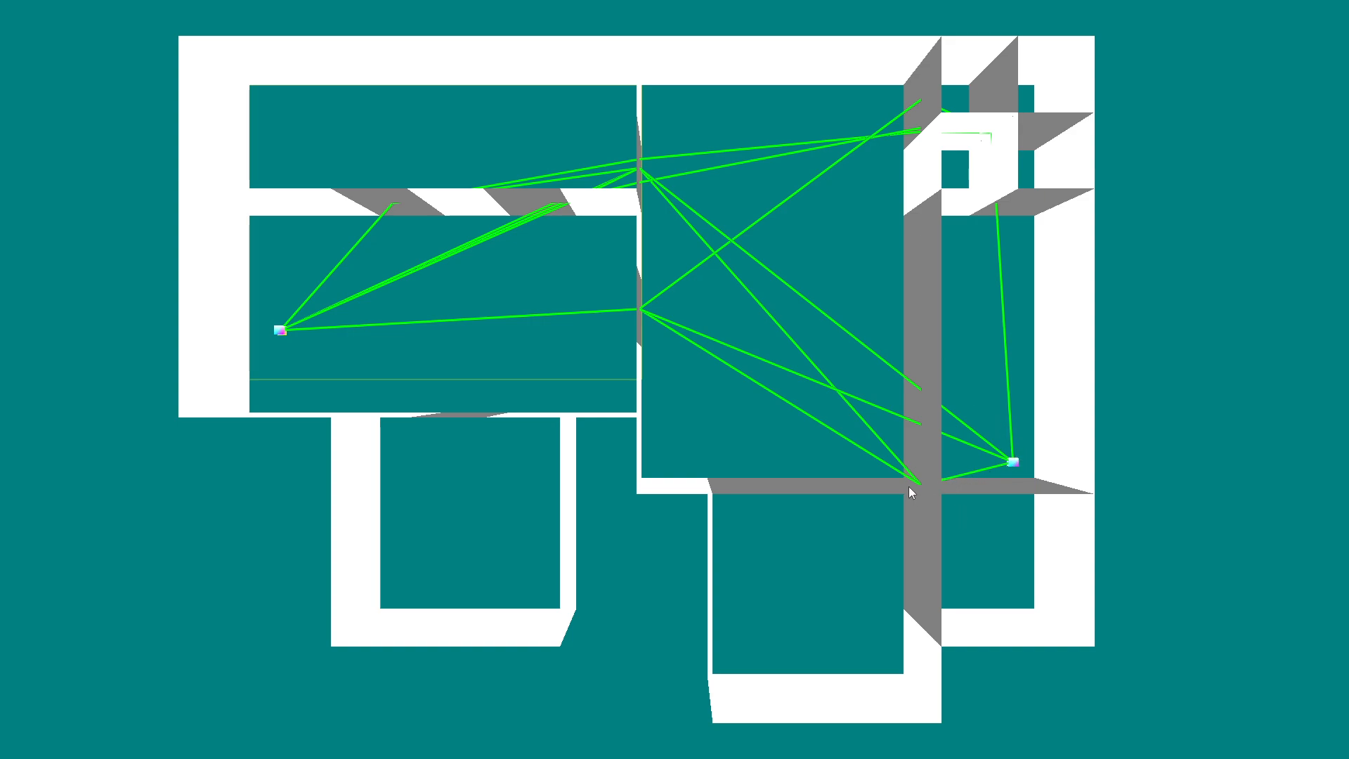
mouse_move(937, 365)
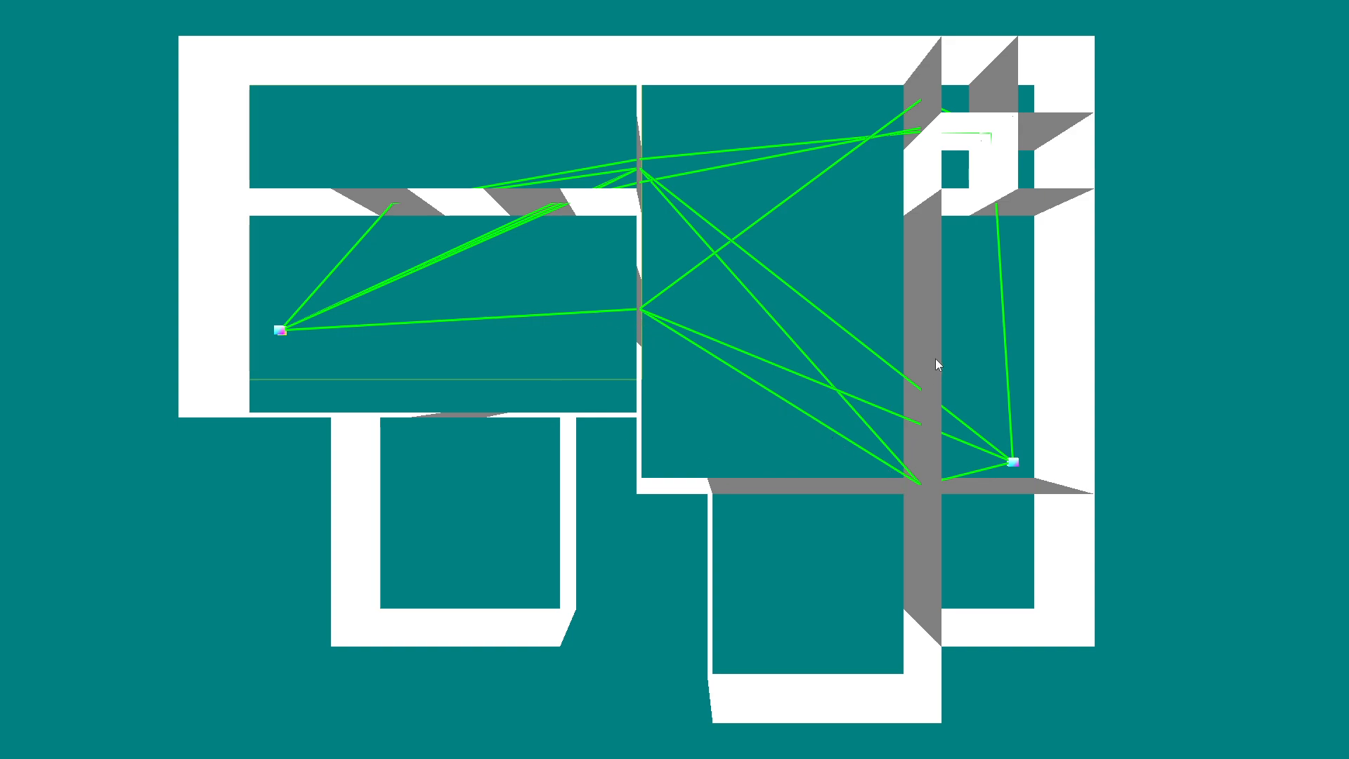
mouse_move(1015, 494)
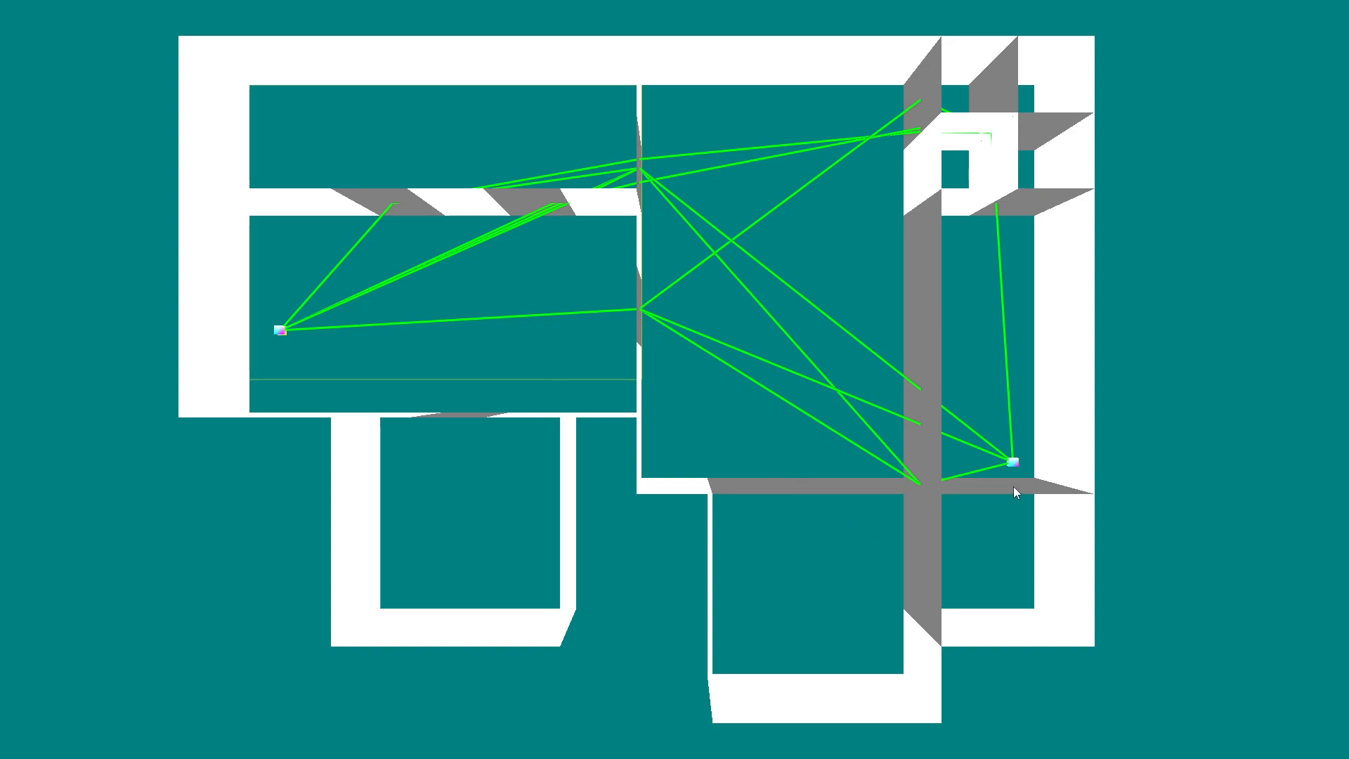
mouse_move(913, 488)
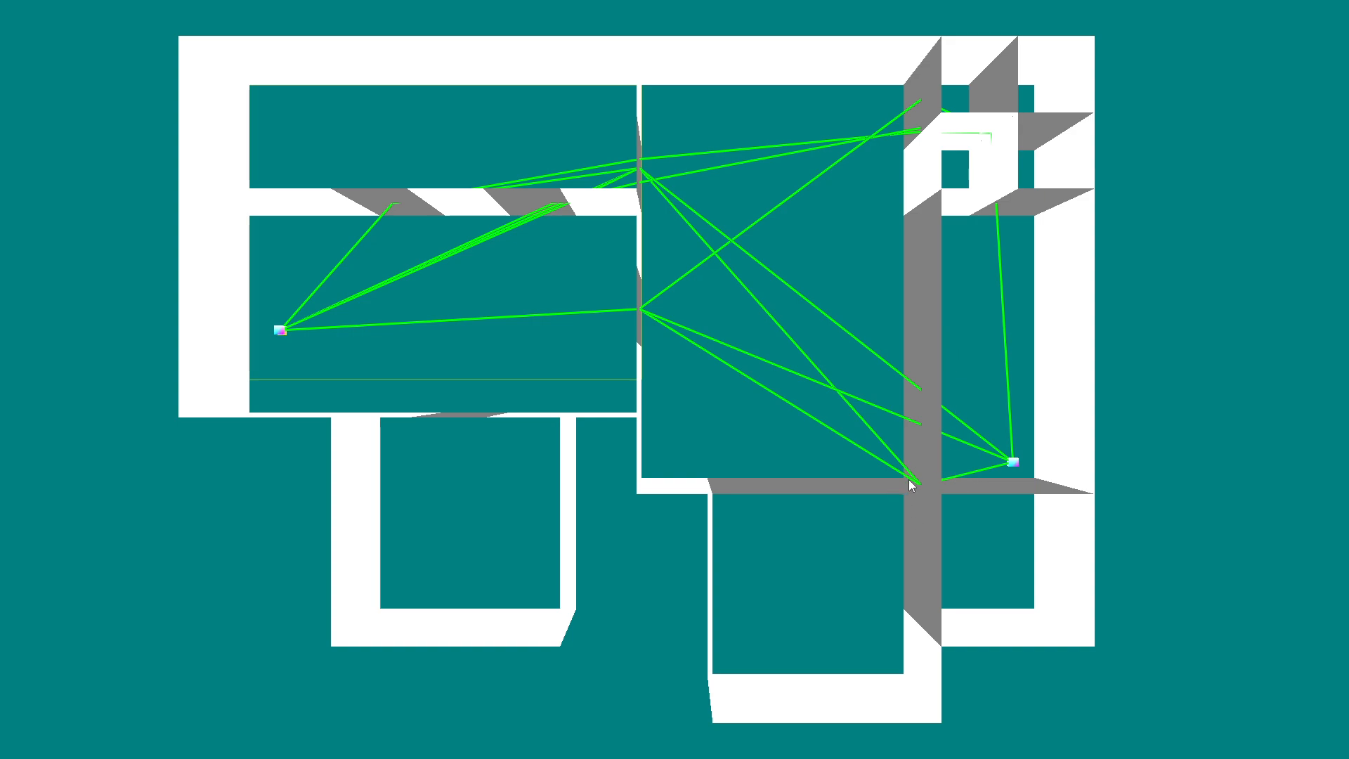
mouse_move(978, 486)
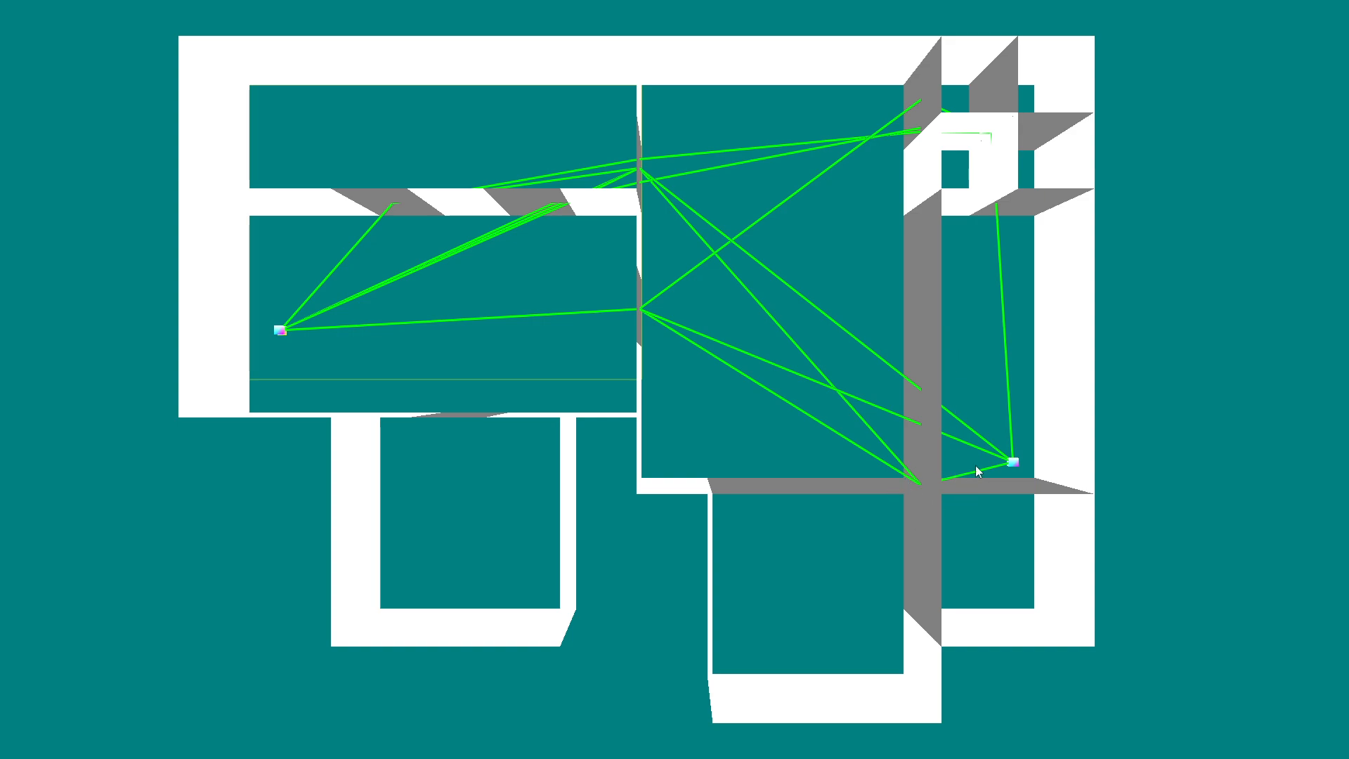
mouse_move(892, 461)
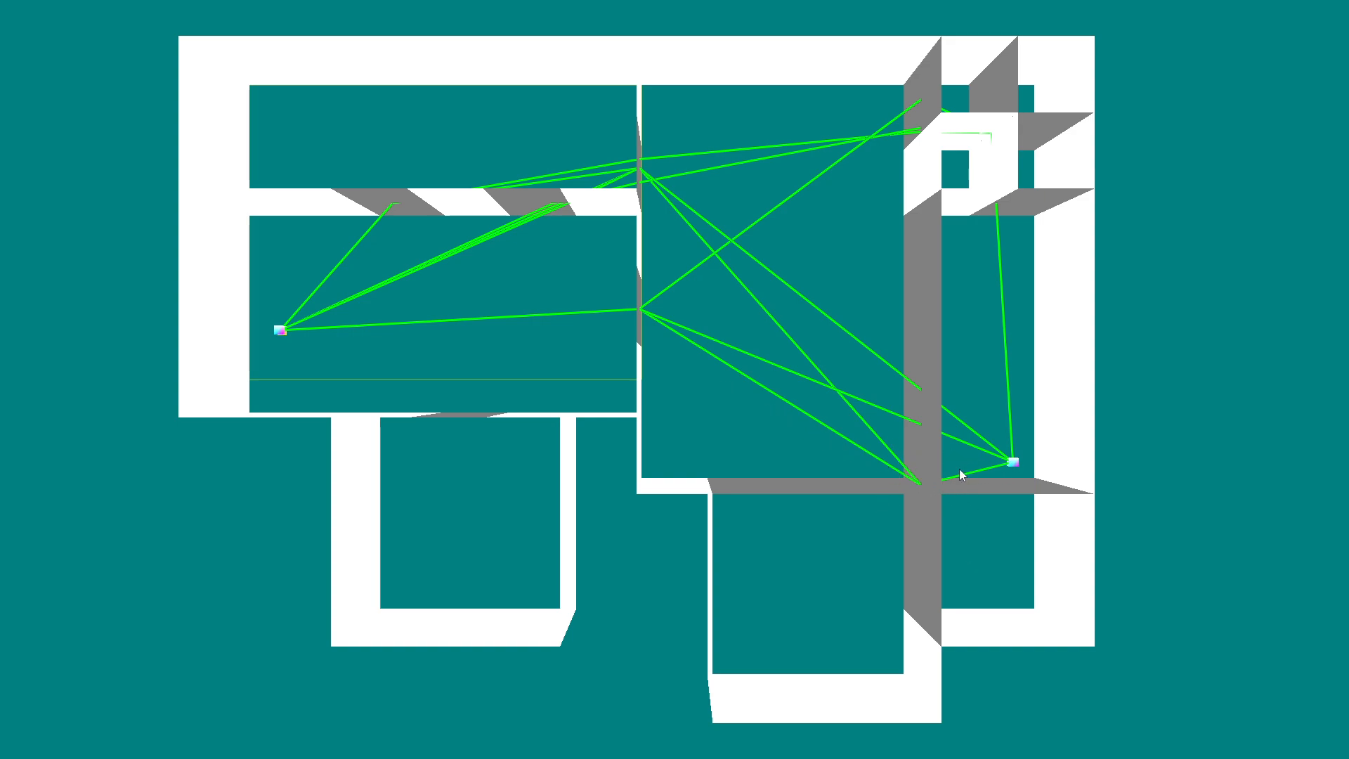
mouse_move(1023, 468)
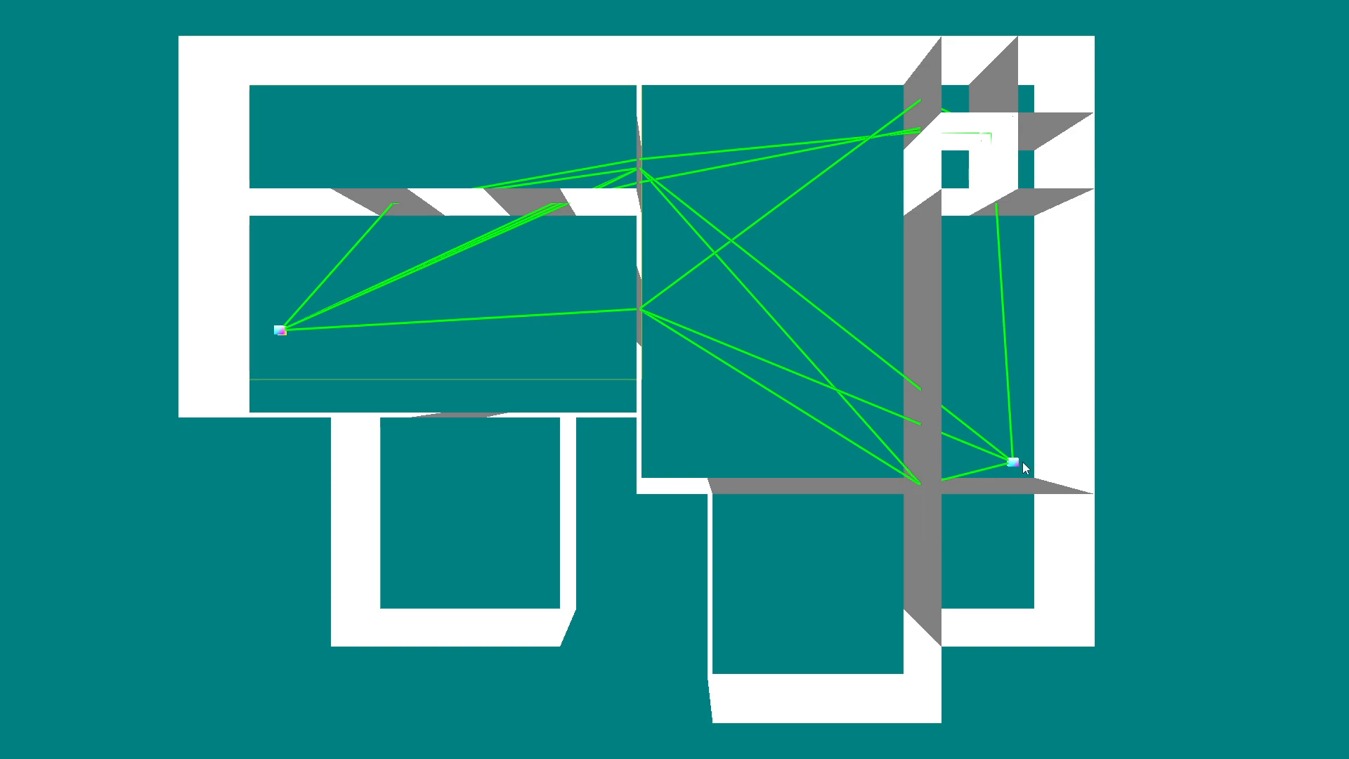
mouse_move(930, 427)
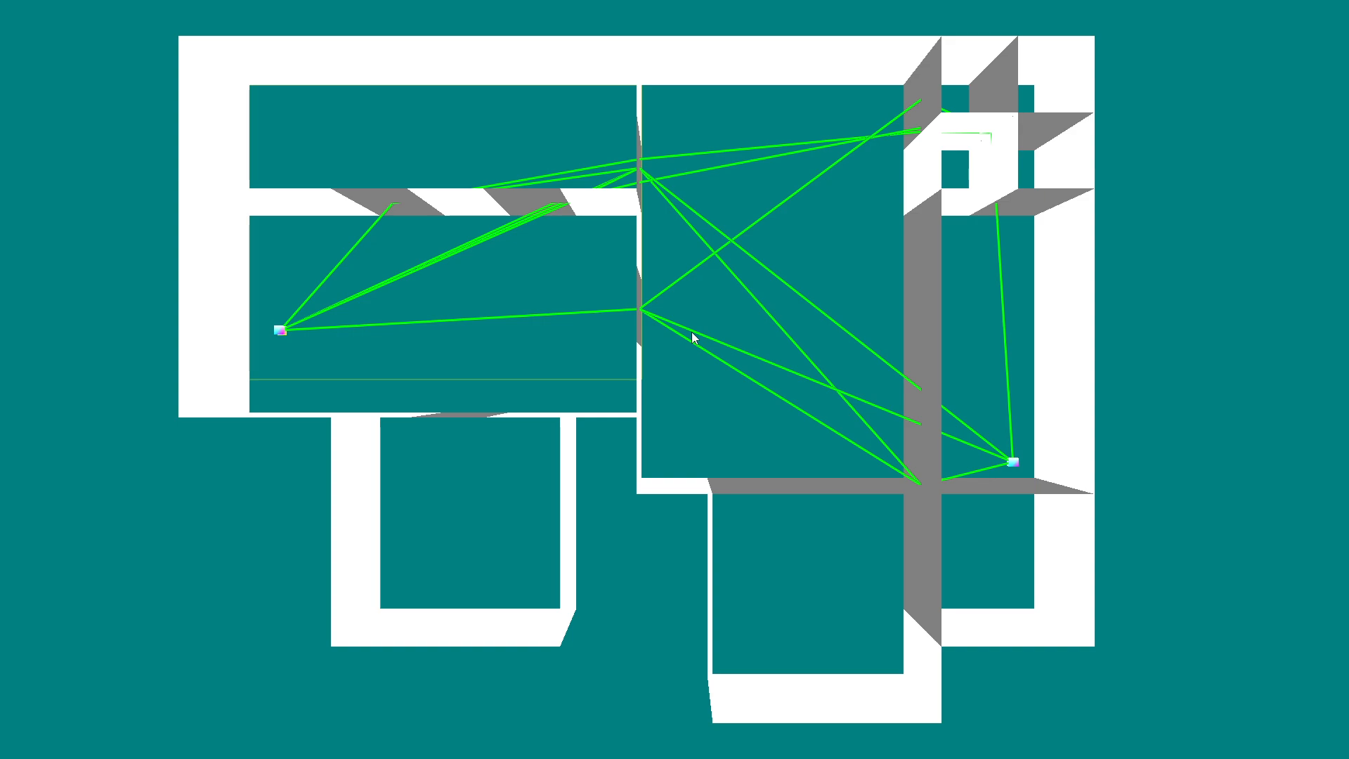
mouse_move(806, 517)
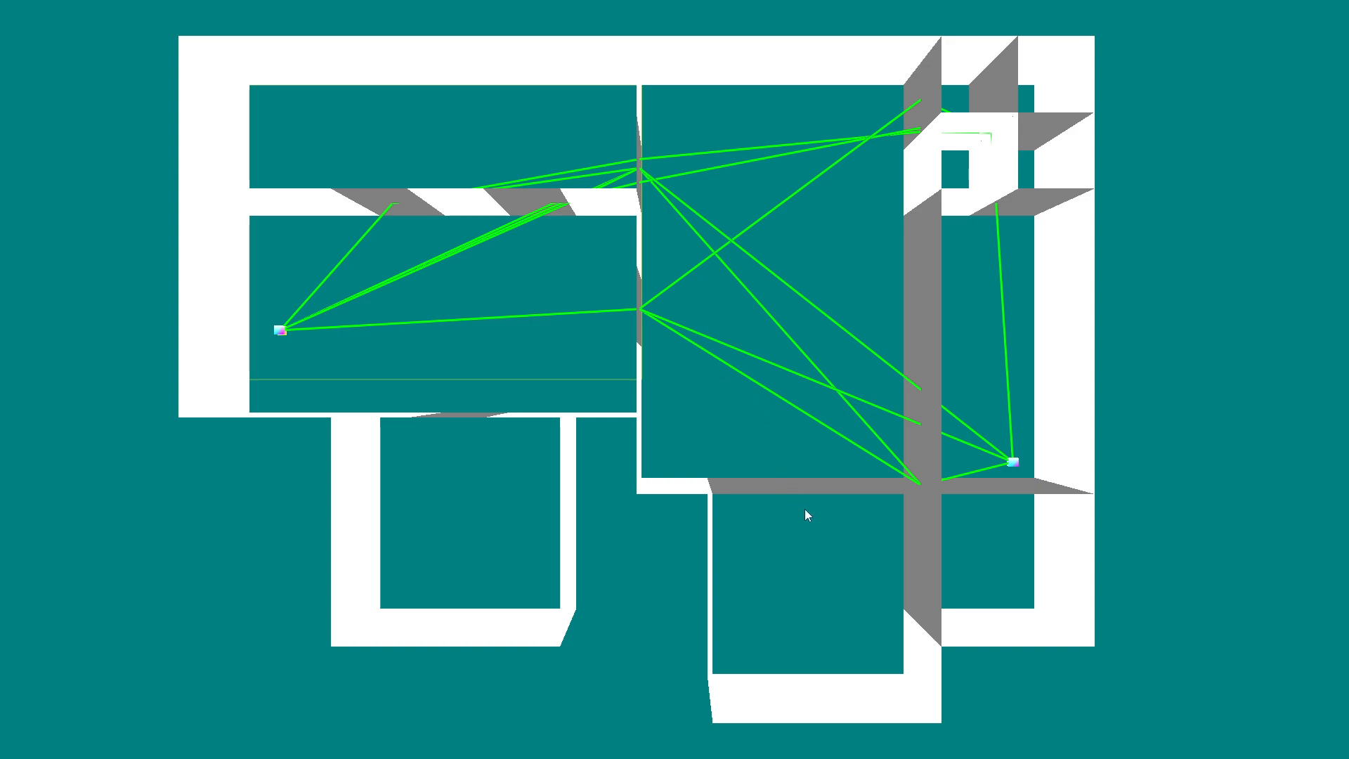
mouse_move(800, 507)
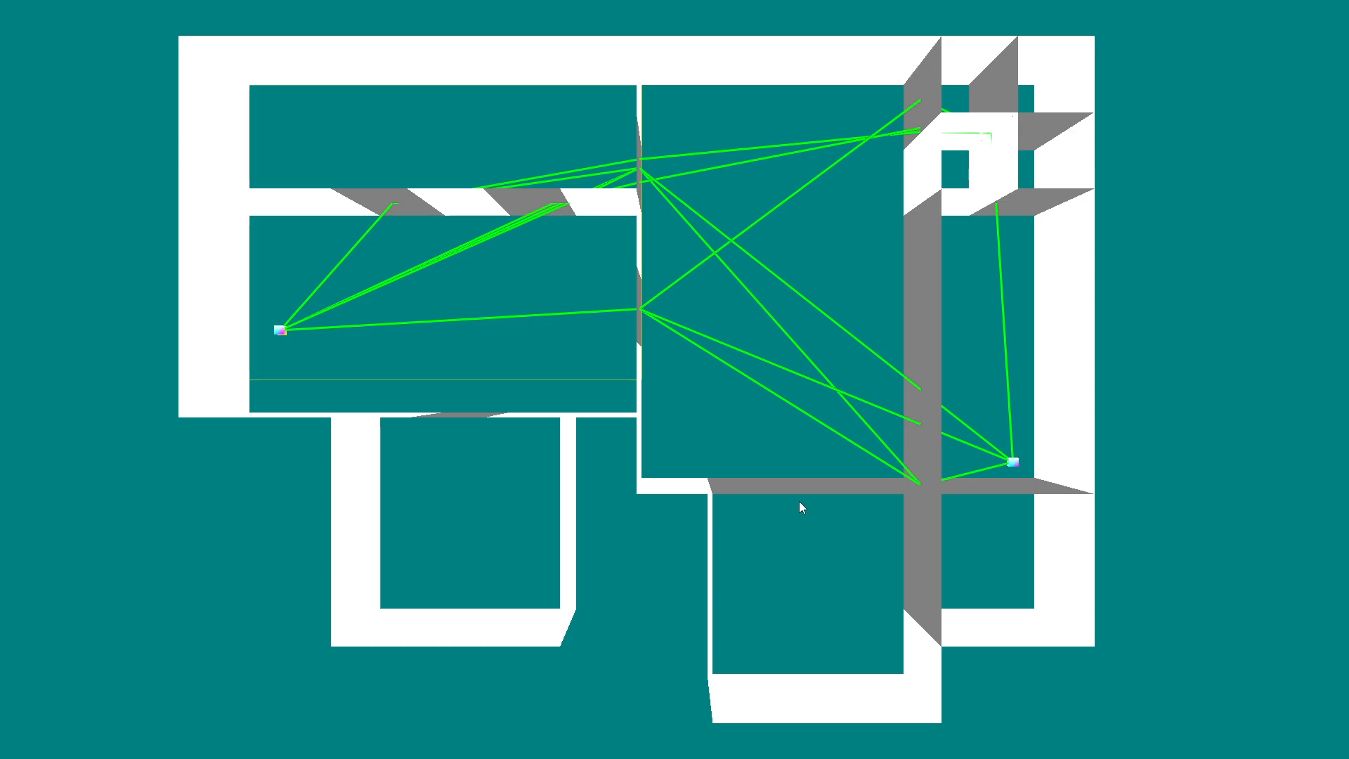